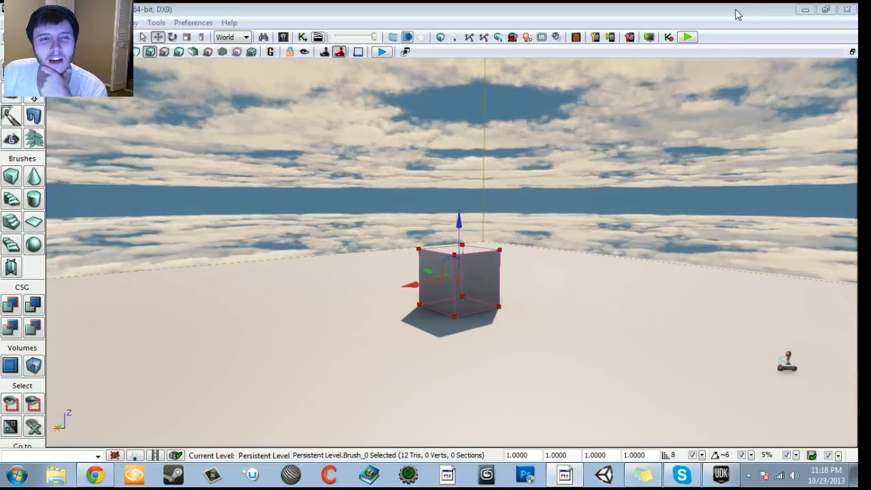
mouse_move(806, 10)
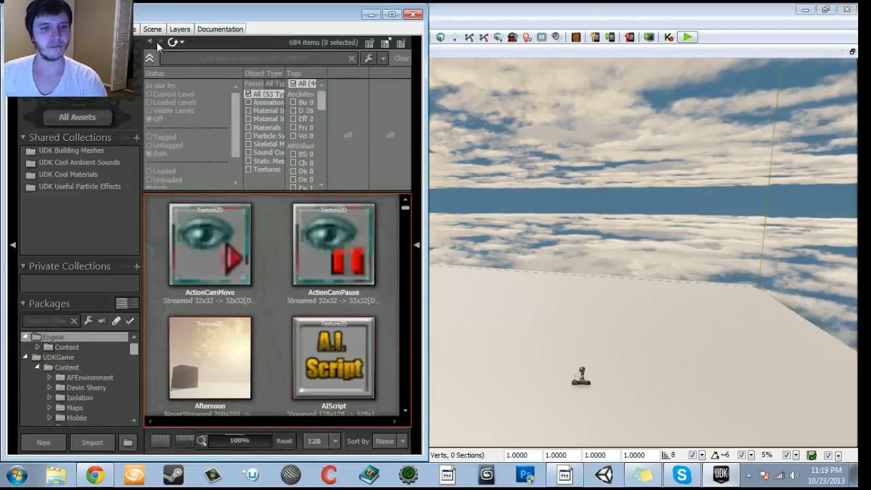
Find the Plane static mesh via a 'plane' search and inspect it for placement in the level.
type("plane")
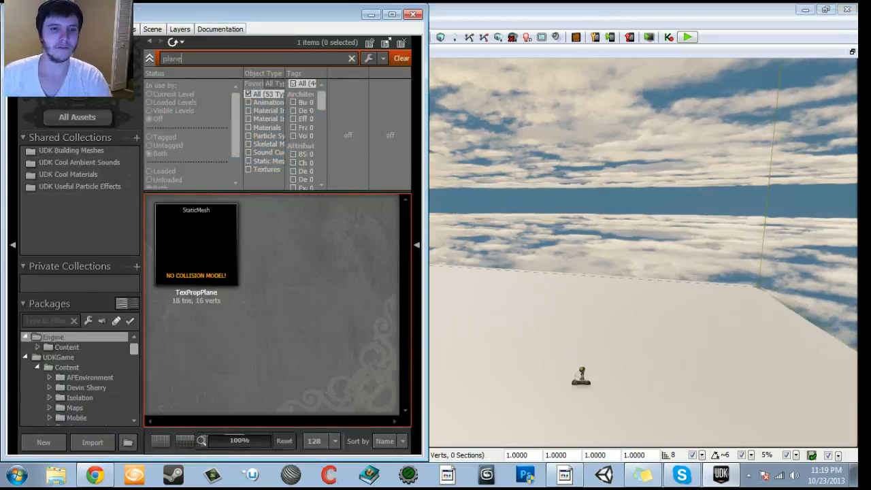
double_click(196, 243)
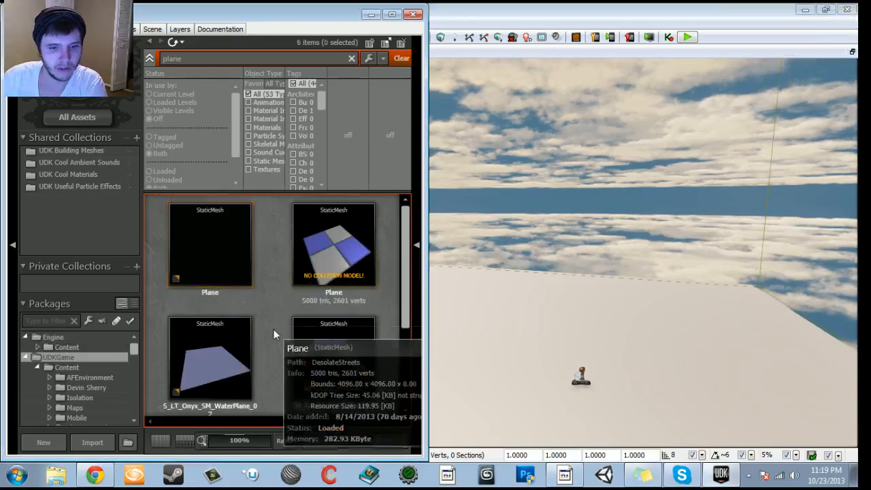
double_click(333, 246)
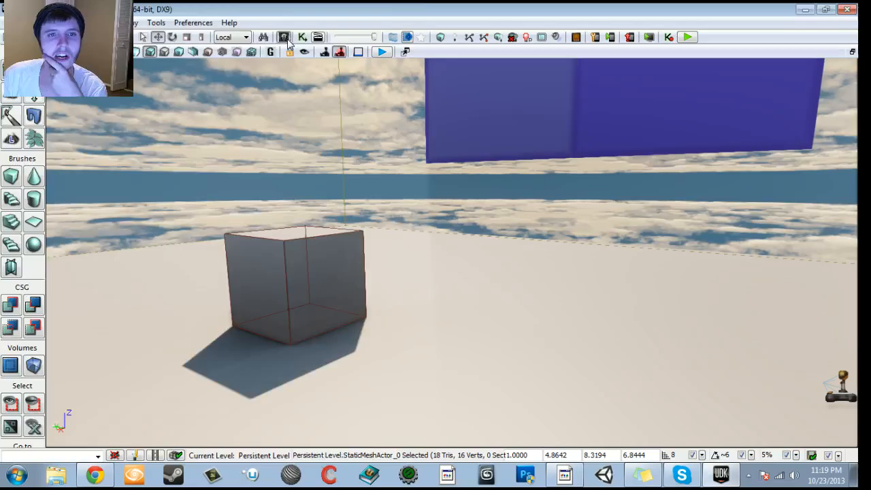
In Actor Classes under Uncategorized, select the SceneCapture2DActor class.
left_click(283, 37)
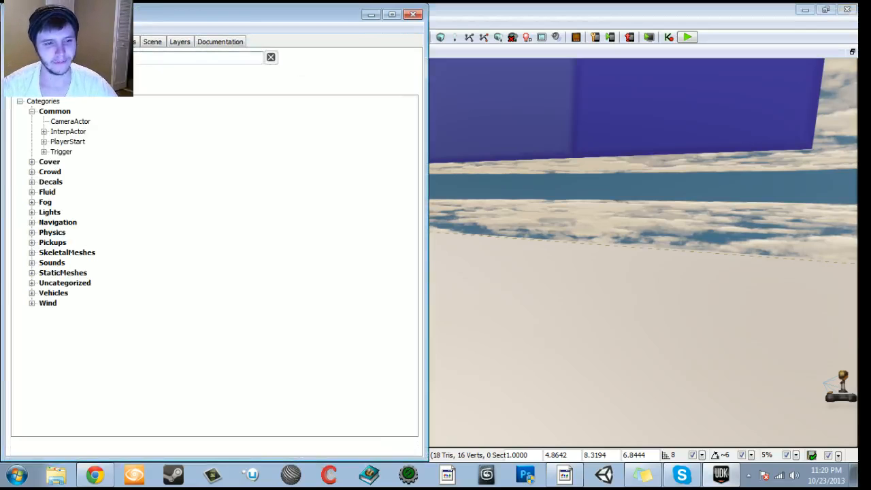
mouse_move(114, 111)
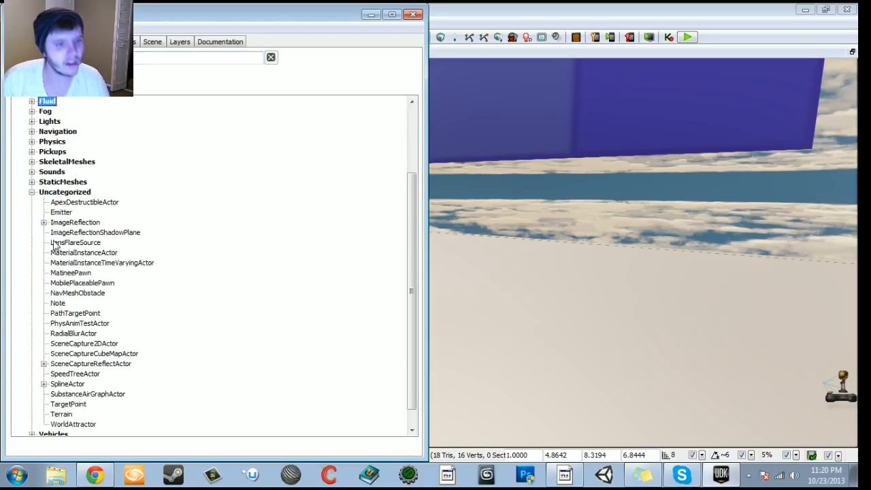
scroll("down", 3)
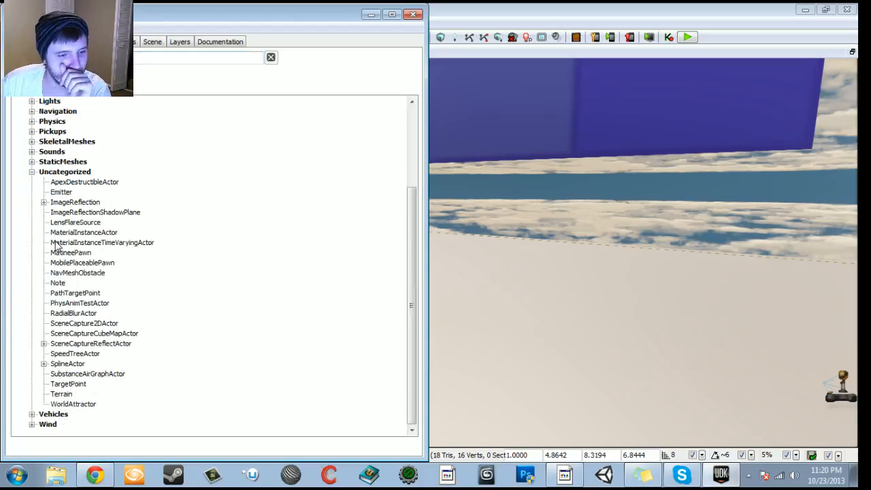
mouse_move(135, 365)
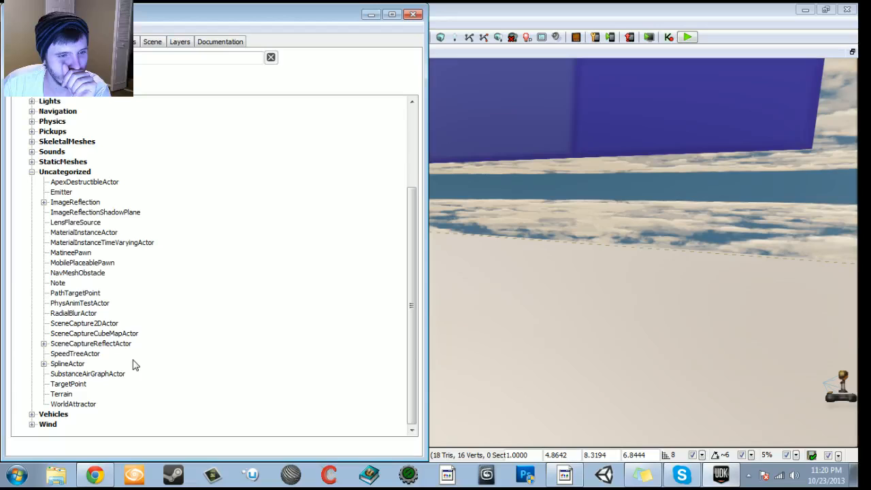
mouse_move(44, 347)
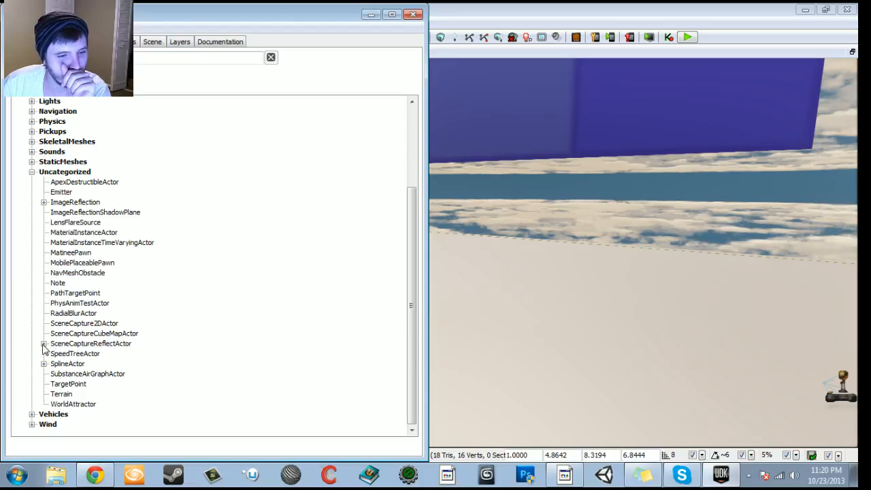
left_click(85, 323)
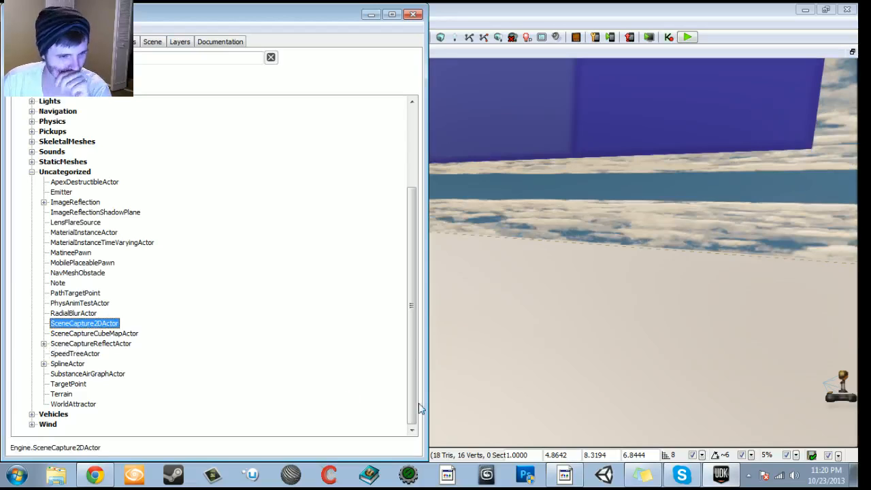
mouse_move(73, 338)
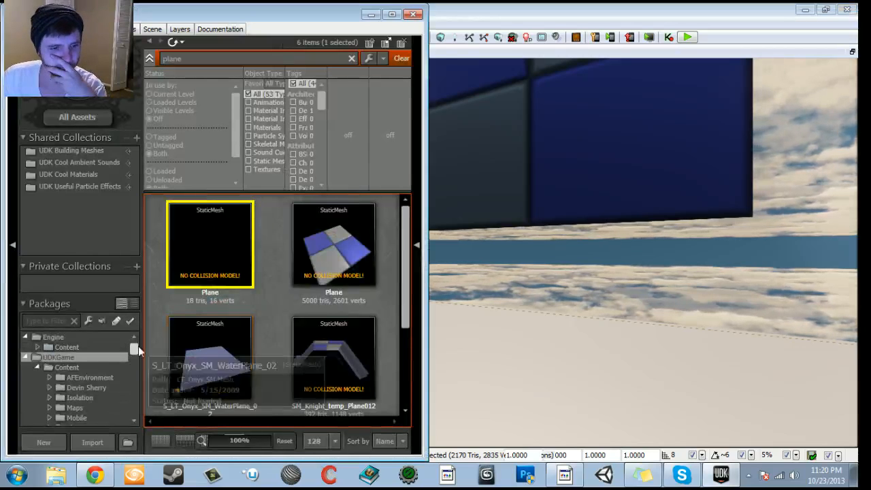
Start a new TextureRenderTarget2D in package PhysicsLevelMaterials, group Textures.
scroll("down", 3)
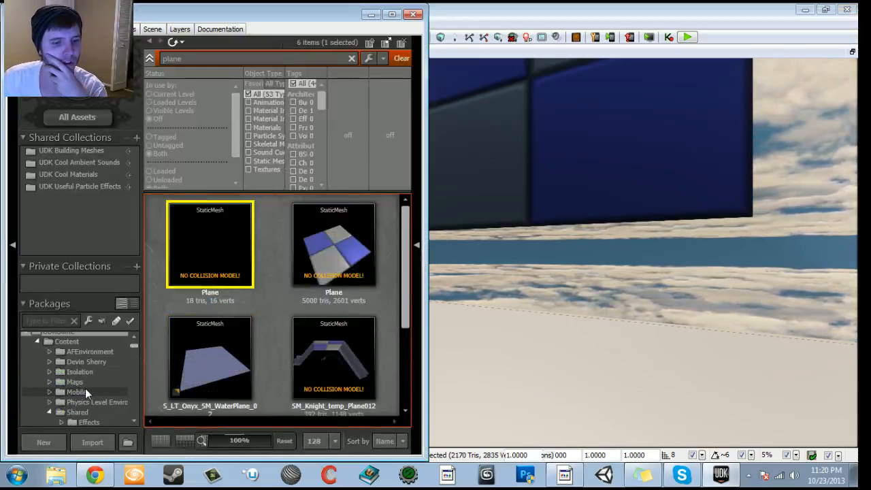
left_click(96, 402)
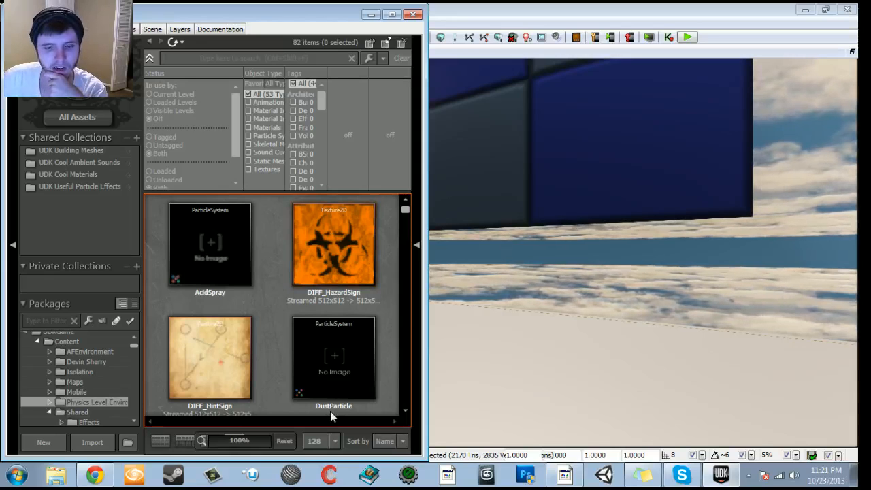
left_click(44, 443)
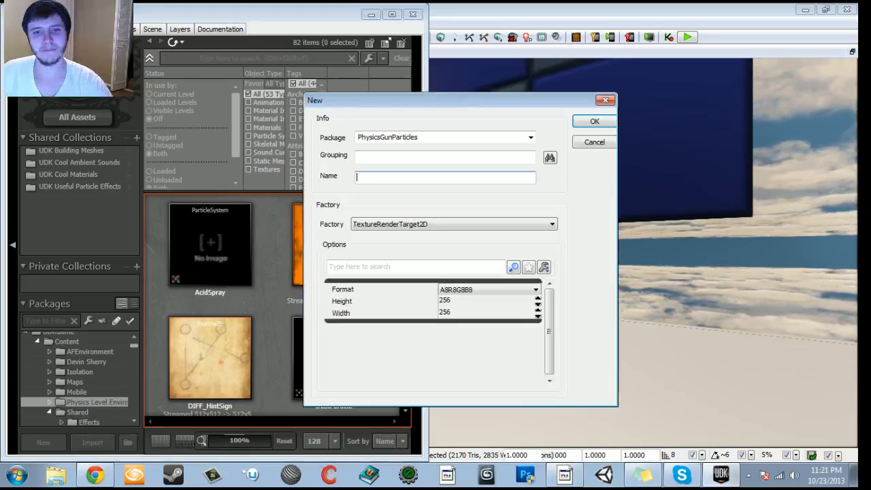
left_click(550, 158)
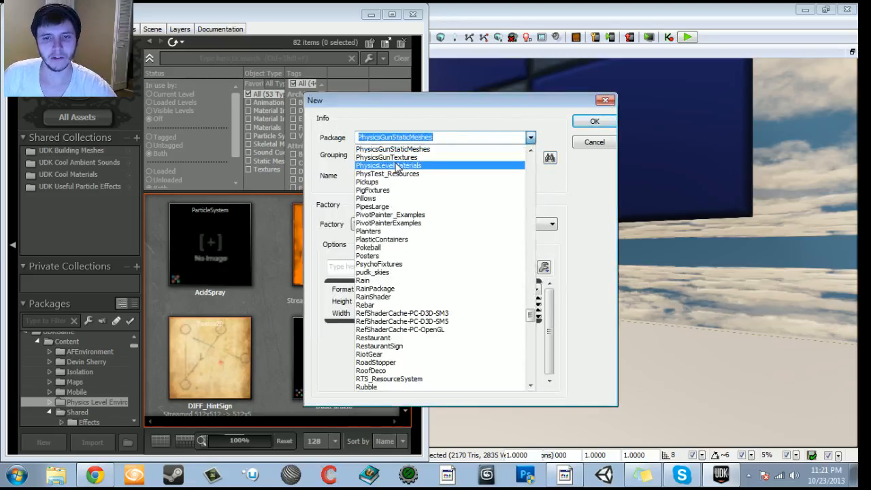
left_click(388, 166)
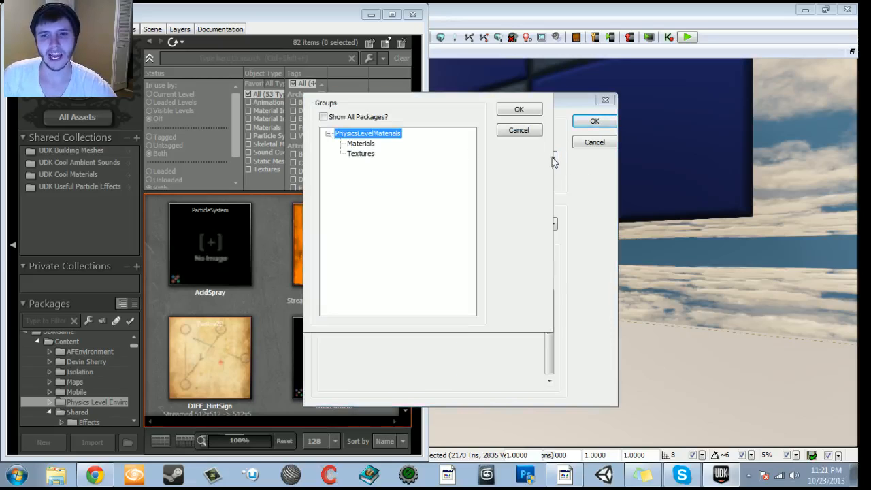
left_click(518, 109)
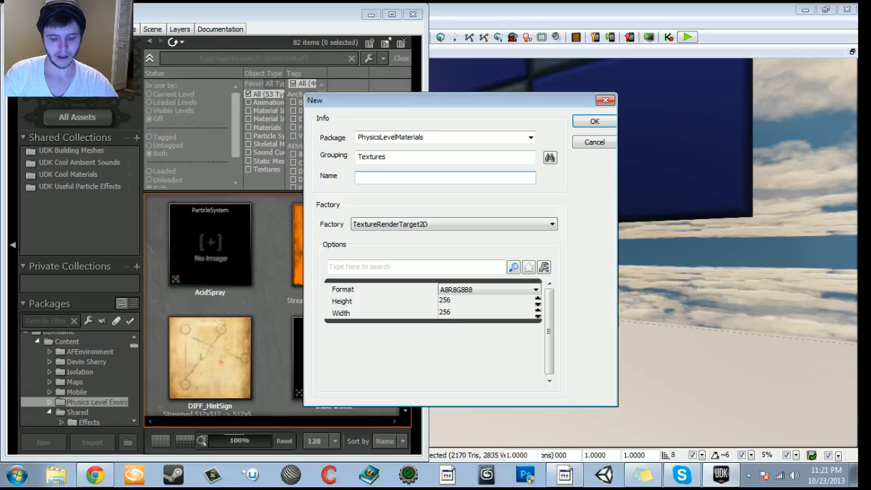
Name the render target TUT_JumboTron and confirm its creation.
type("TUT_")
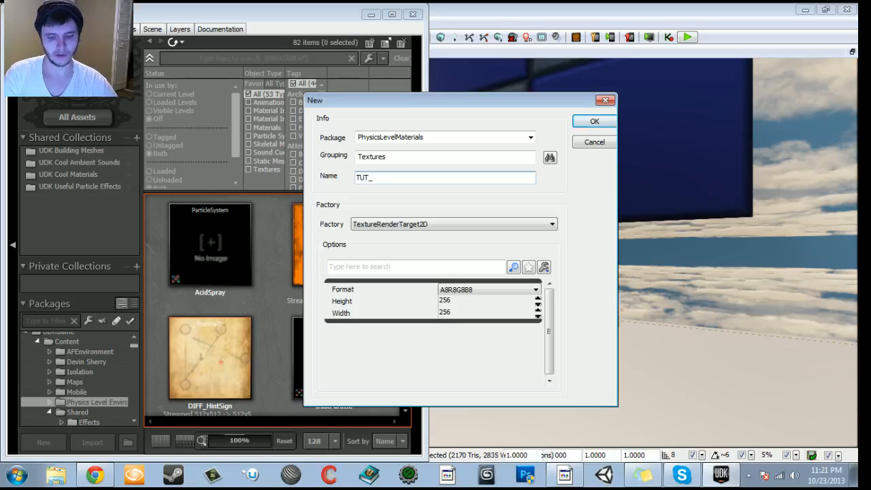
type("J")
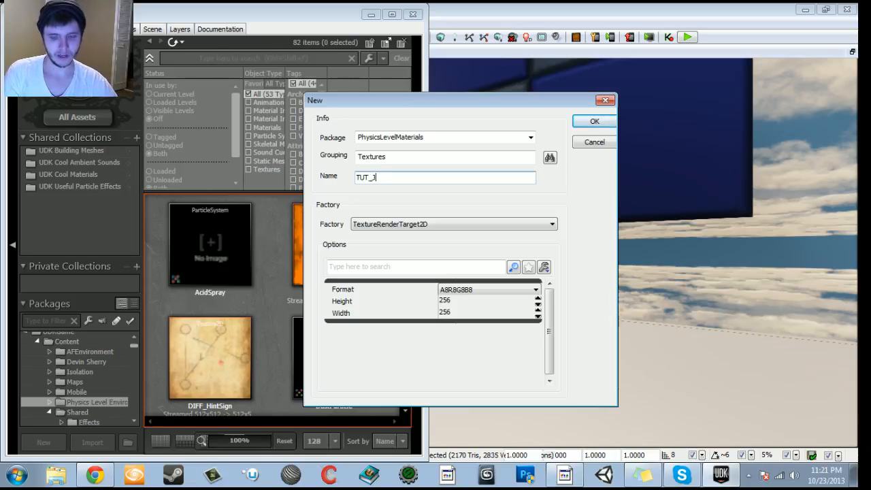
type("JumboTron")
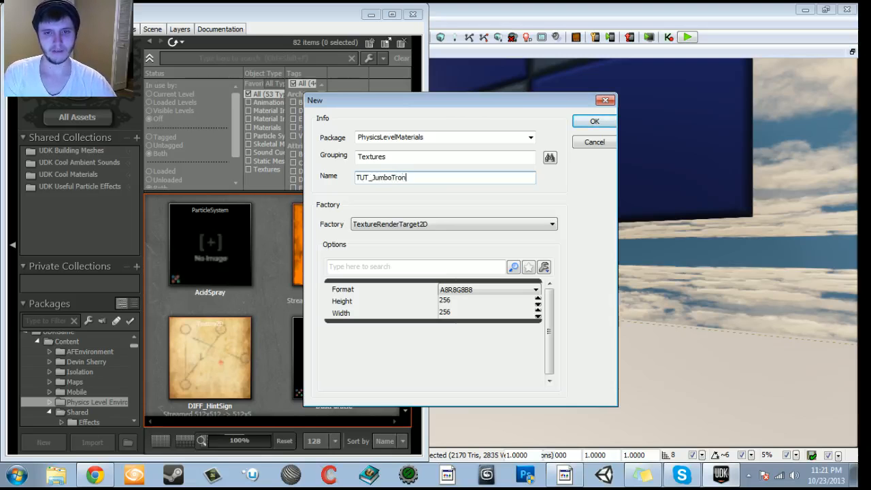
left_click(593, 120)
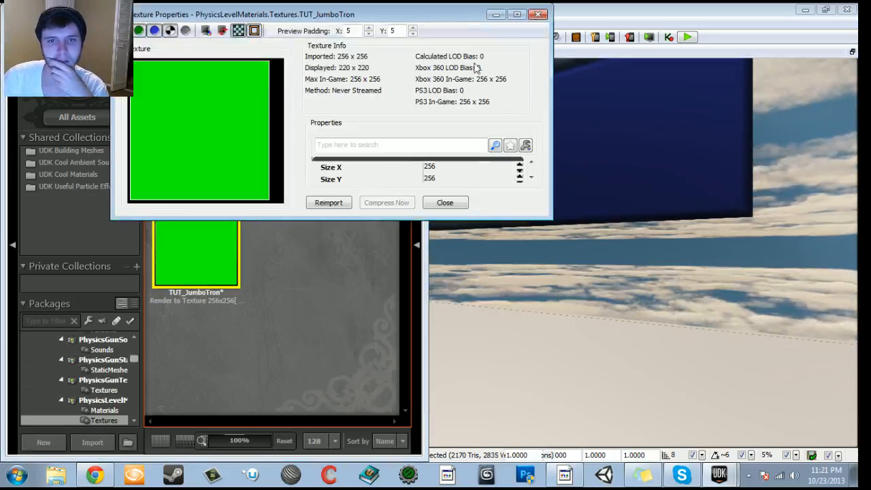
Close the TUT_JumboTron texture's property window.
left_click(446, 202)
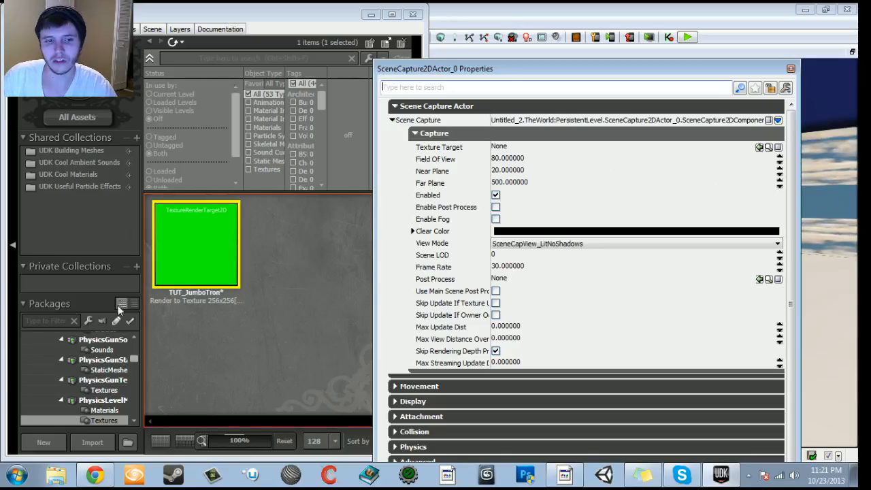
Target the capture at TUT_JumboTron, give it a huge far plane and enable fog.
left_click(760, 147)
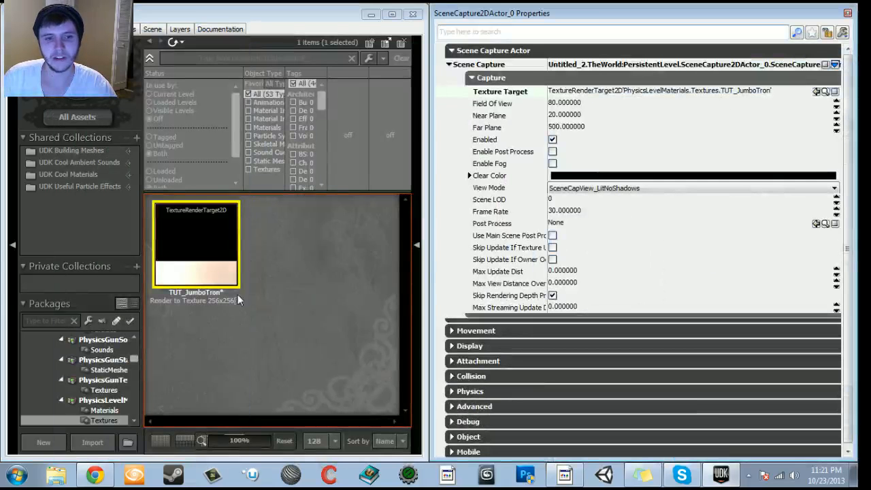
mouse_move(531, 143)
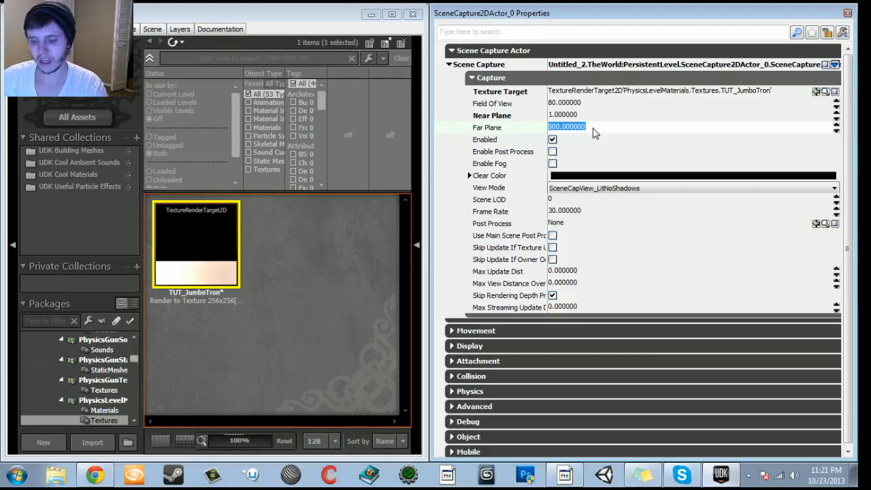
type("99999999999")
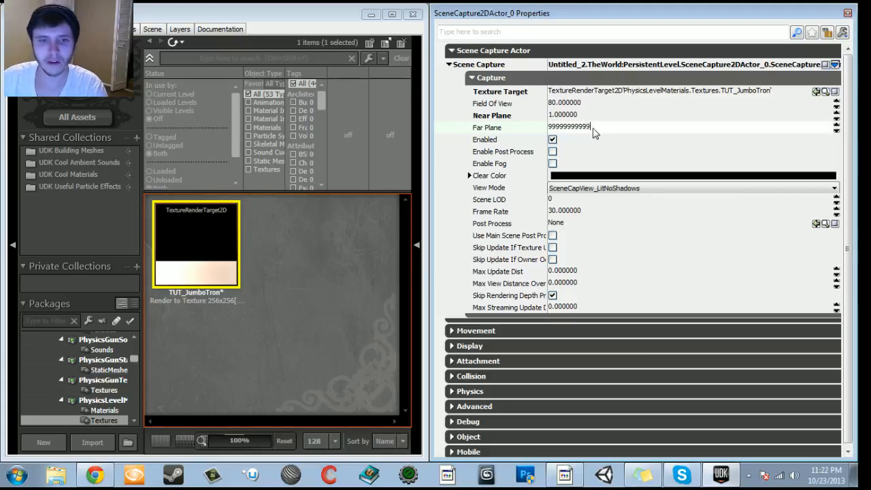
triple_click(582, 128)
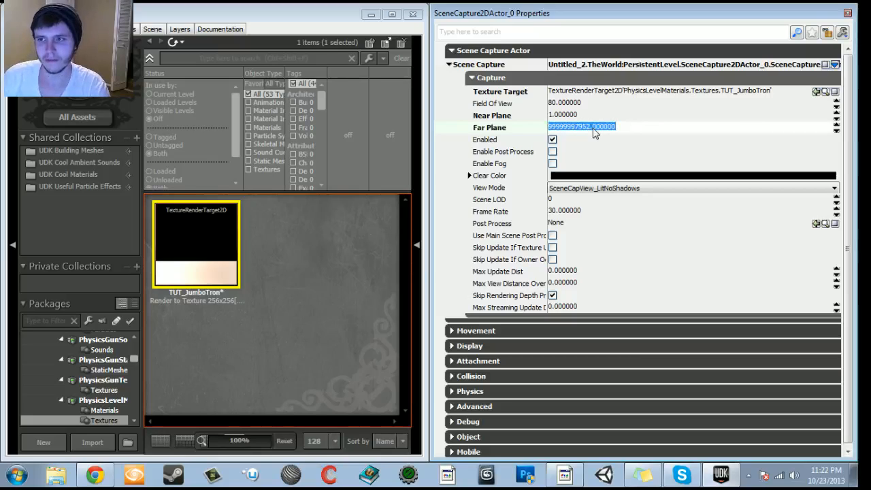
type("651111068646828620000")
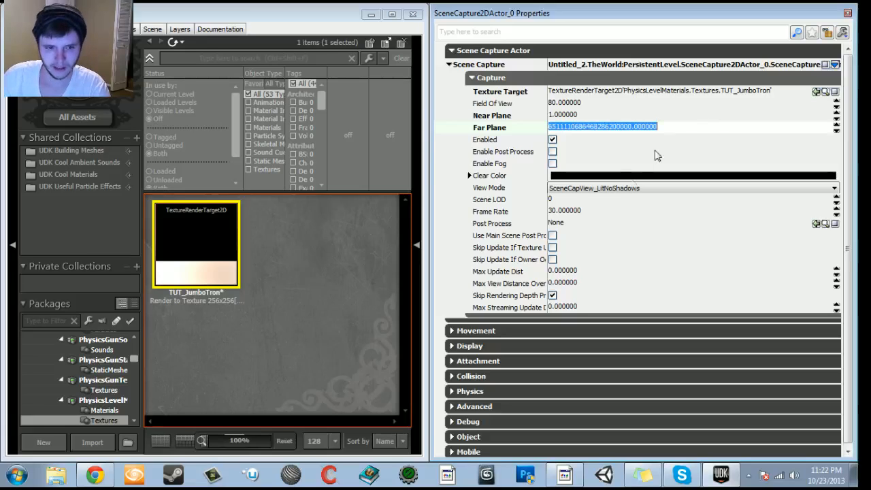
mouse_move(575, 166)
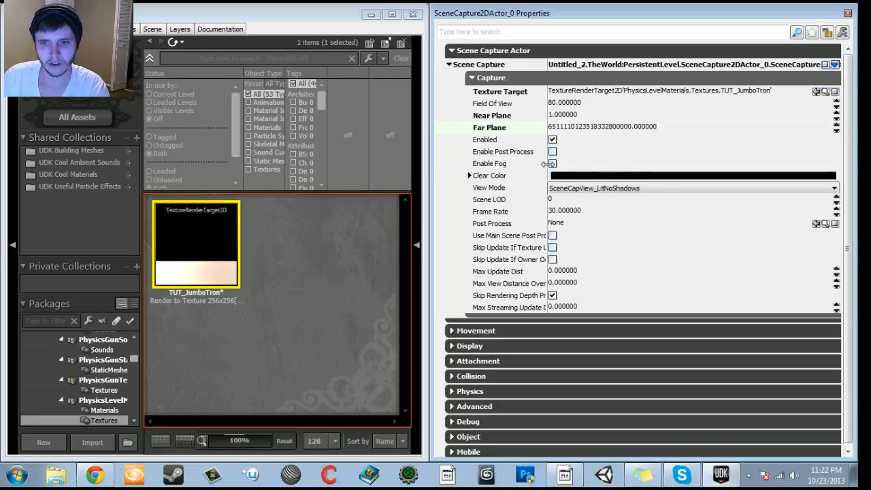
left_click(553, 164)
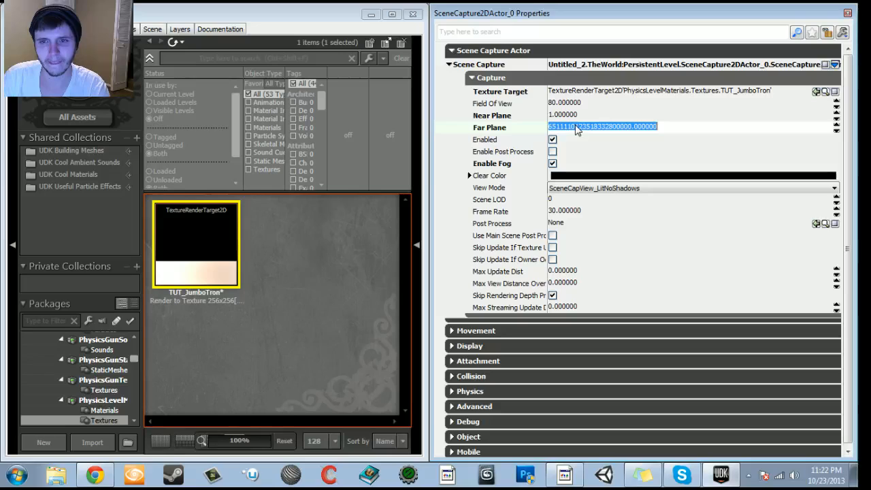
mouse_move(640, 114)
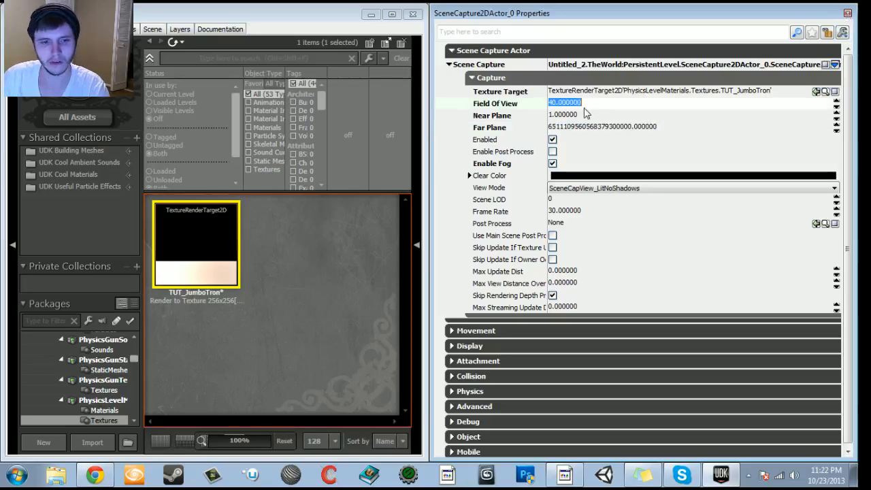
mouse_move(217, 265)
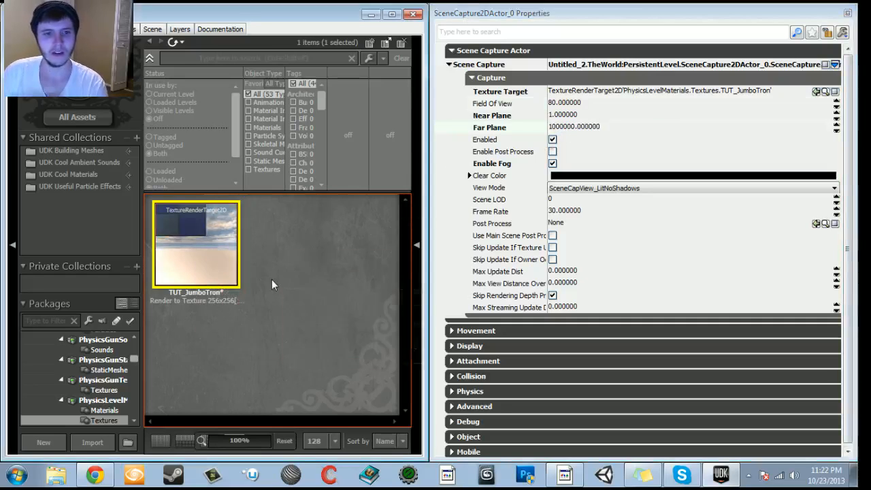
mouse_move(201, 262)
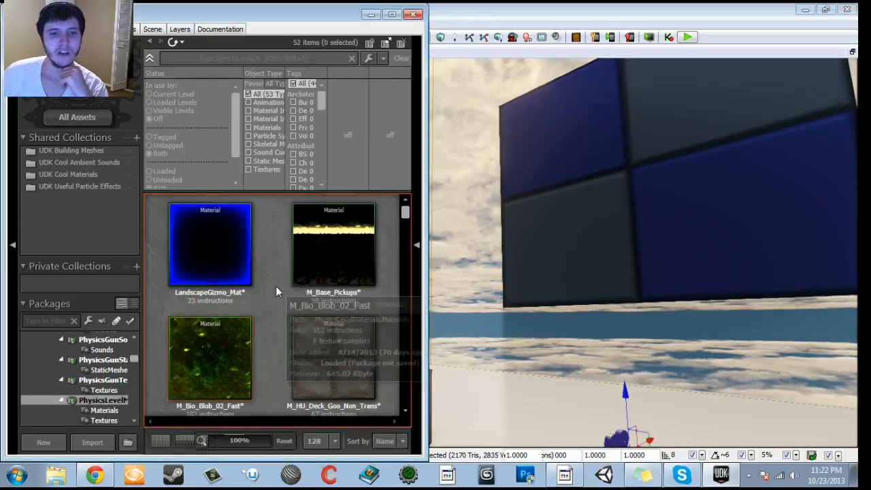
Create material MAT_JumboTron in PhysicsLevelMaterials' Materials group.
left_click(43, 441)
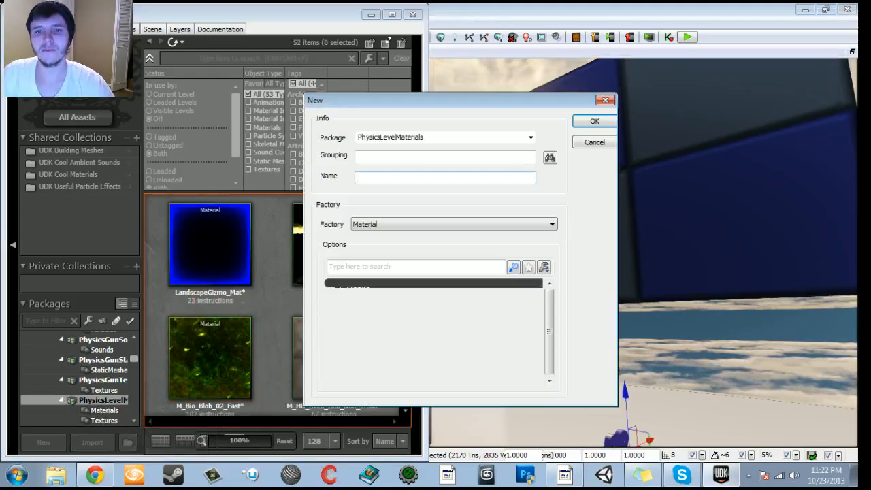
left_click(550, 158)
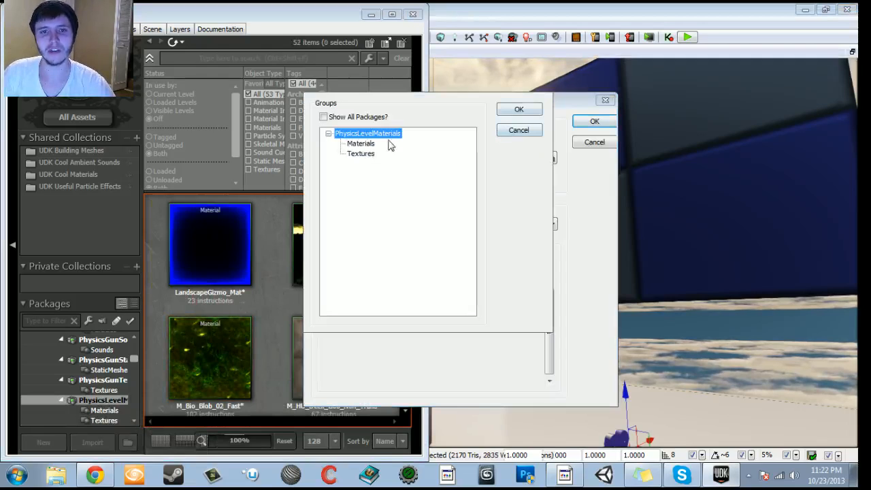
left_click(518, 109)
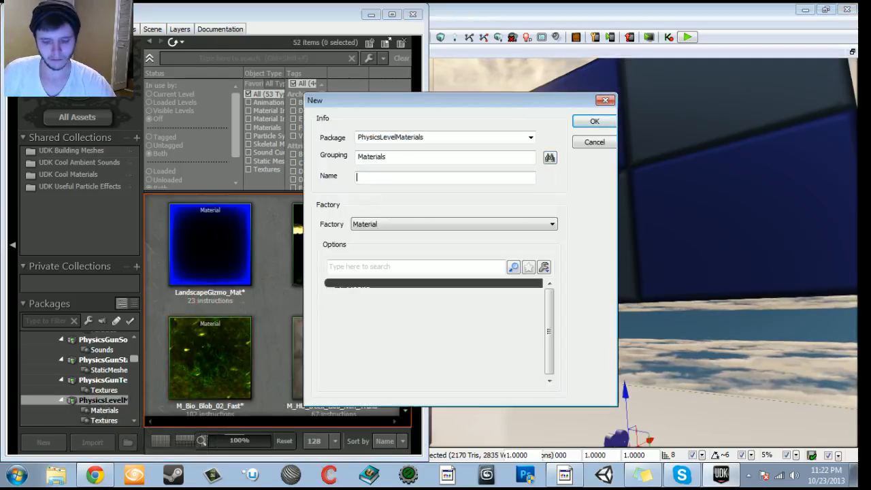
type("MAT_")
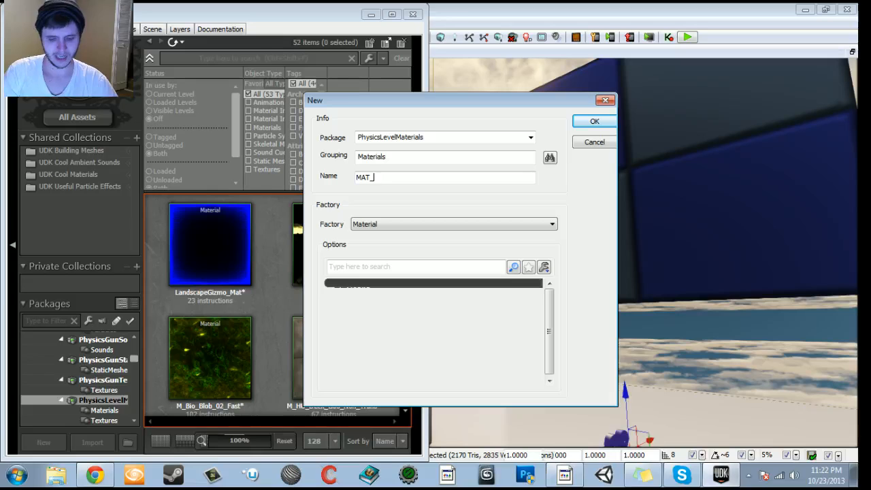
type("JumboTr")
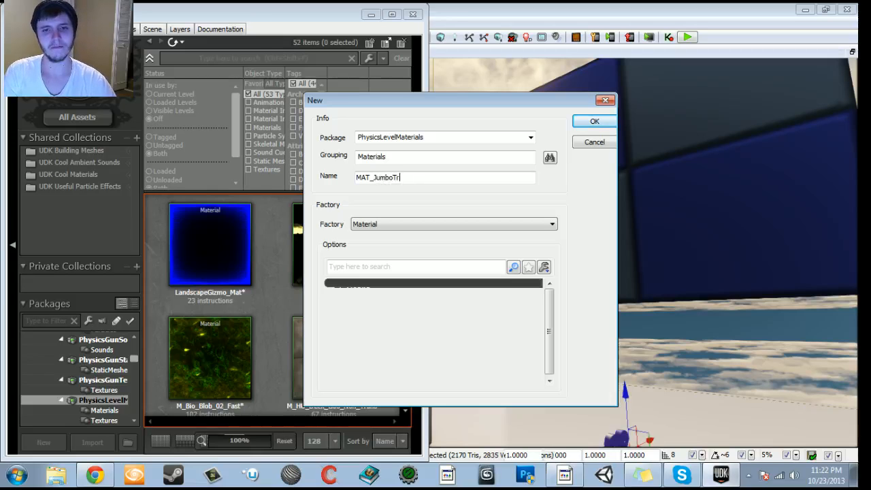
left_click(594, 120)
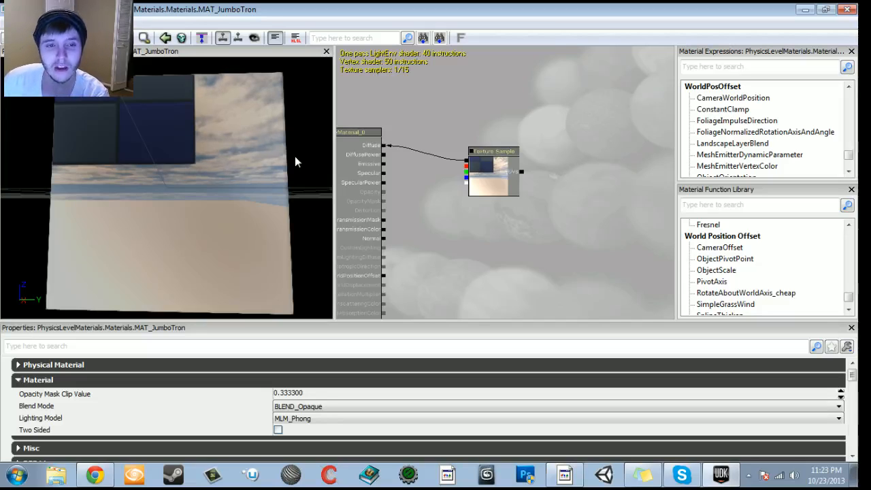
mouse_move(397, 169)
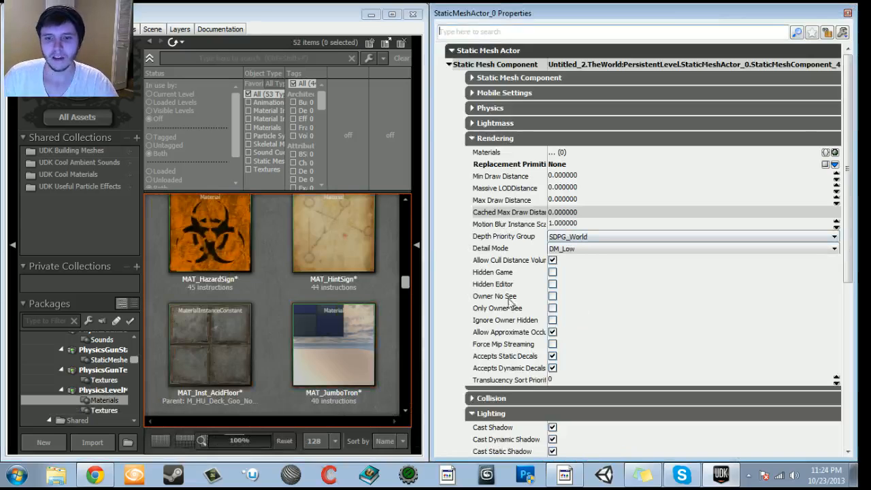
Assign MAT_JumboTron to the plane's Rendering Materials slot and return to the level view.
scroll("down", 3)
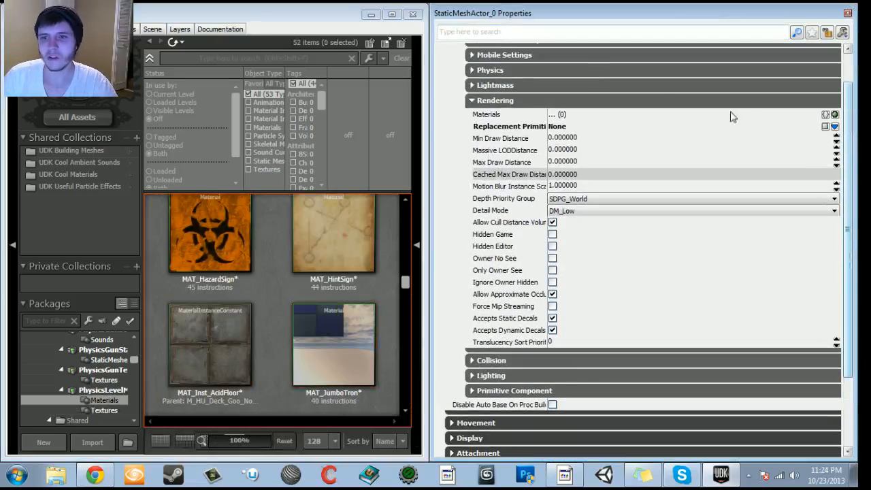
left_click(490, 114)
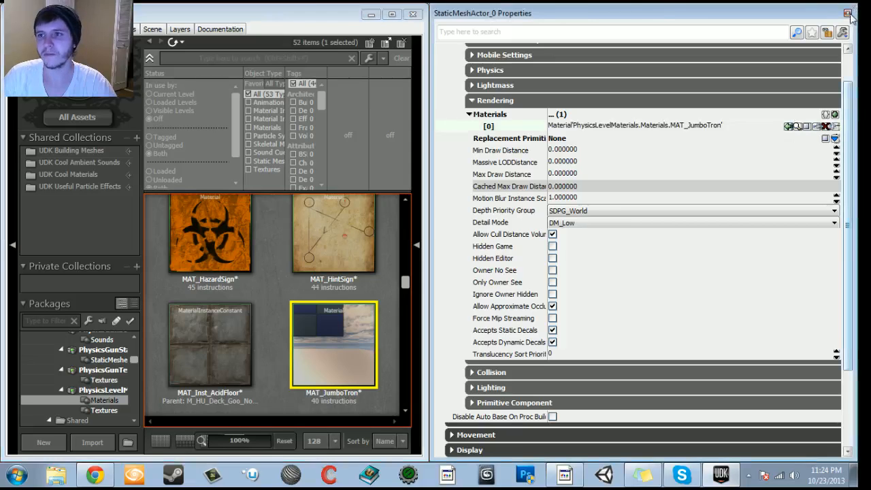
left_click(848, 14)
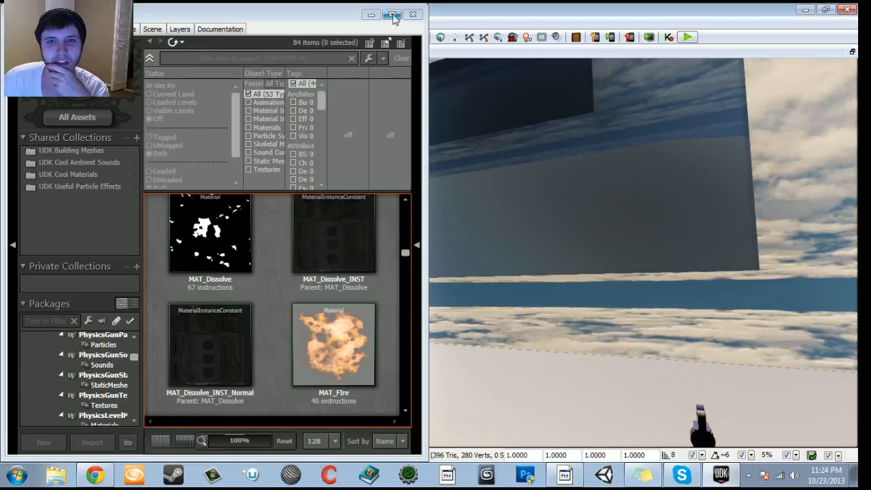
In World Properties, choose utgame as Default Game Type and close the window.
left_click(392, 13)
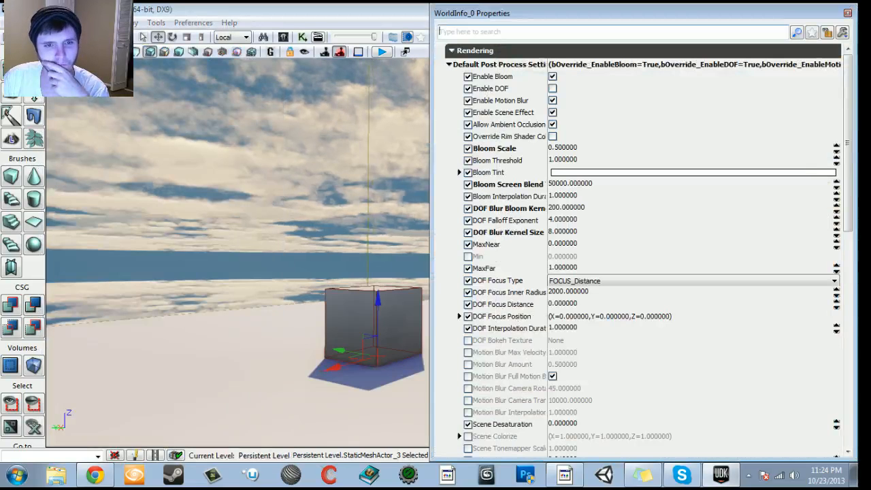
left_click(450, 64)
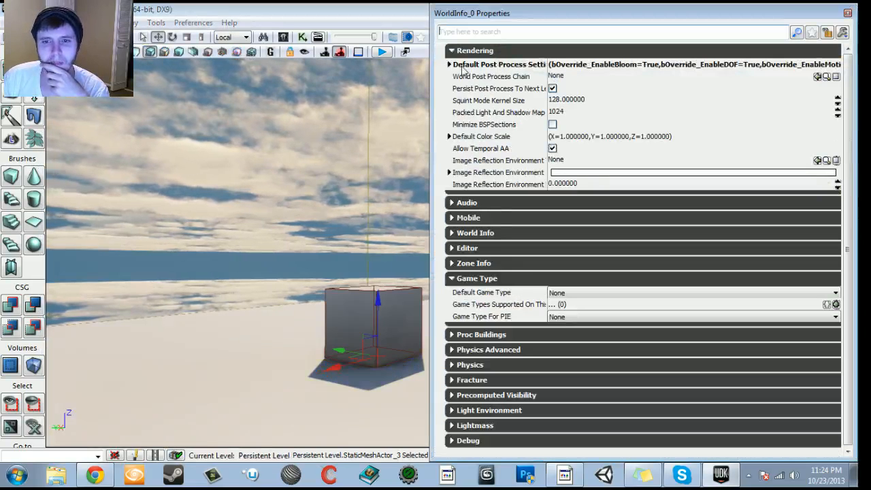
left_click(833, 293)
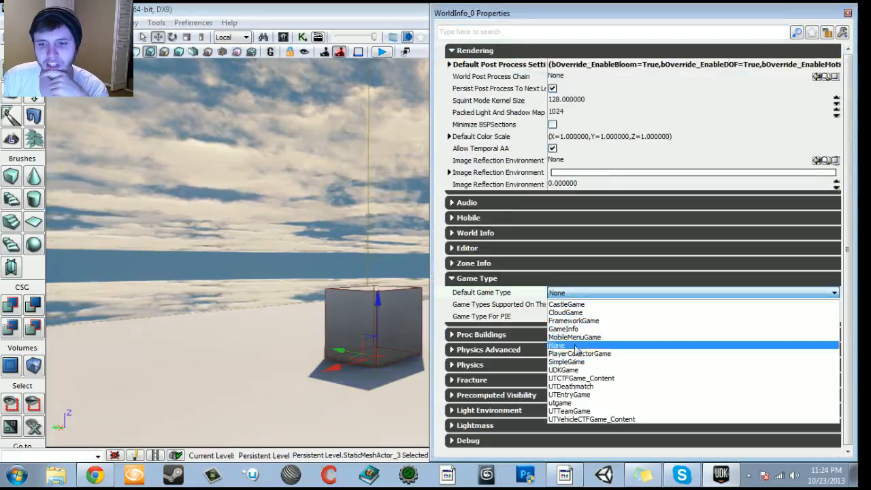
left_click(558, 403)
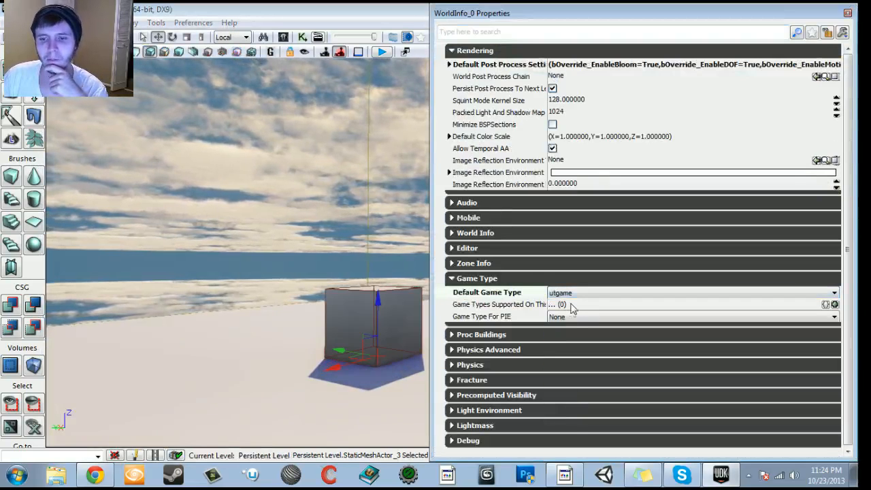
left_click(694, 316)
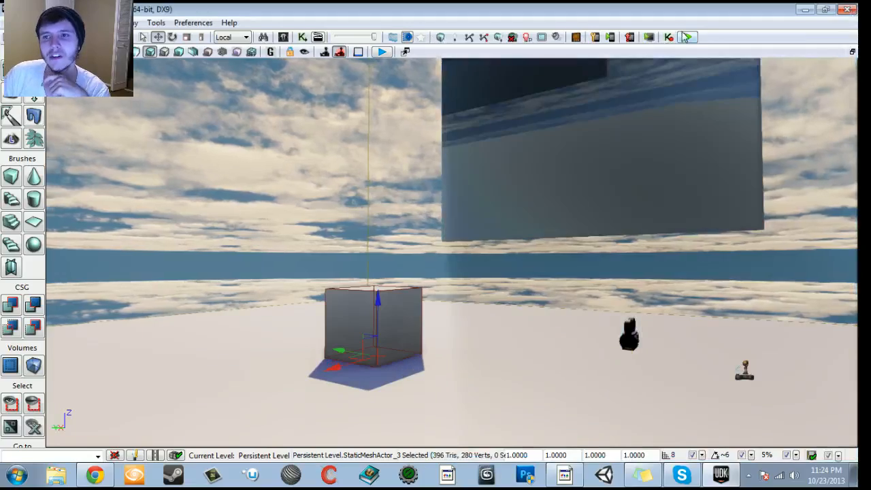
left_click(381, 51)
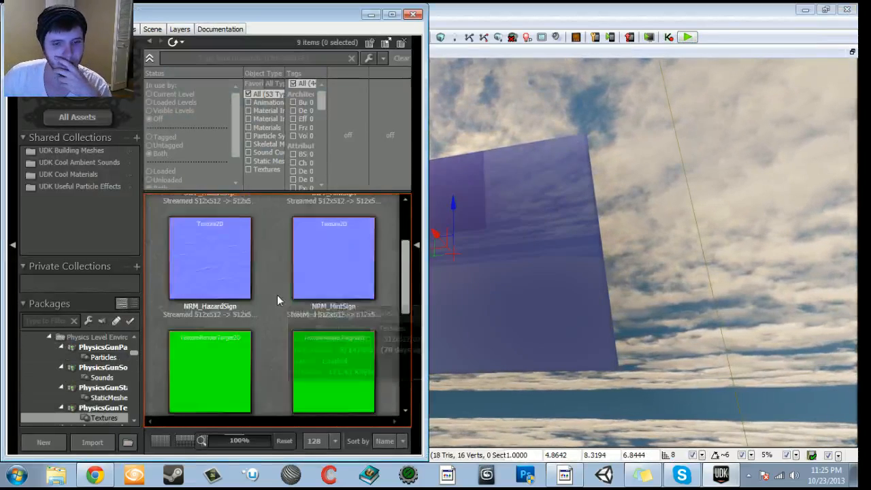
Set TUT_JumboTron's Size X and Size Y to 512 in its texture properties.
scroll("down", 3)
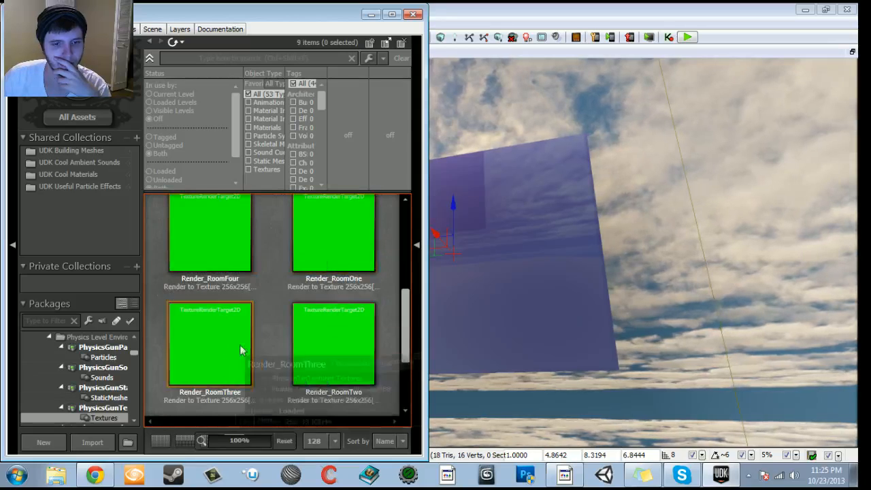
scroll("up", 3)
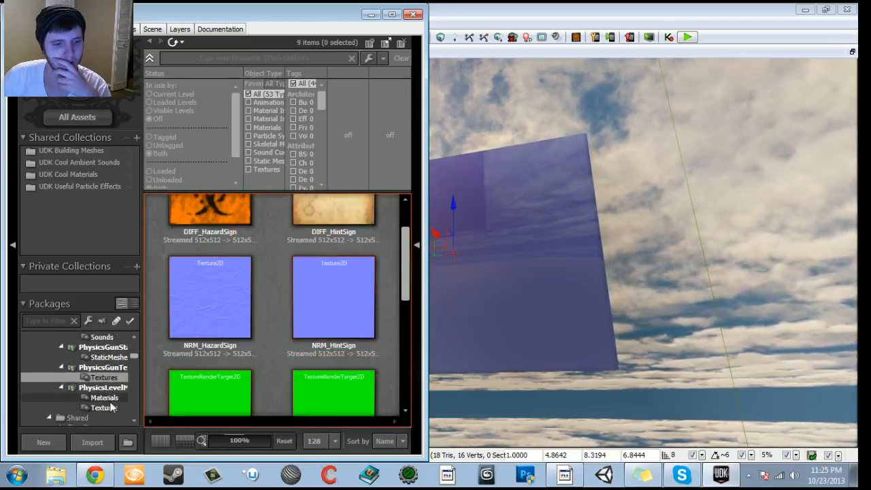
left_click(104, 407)
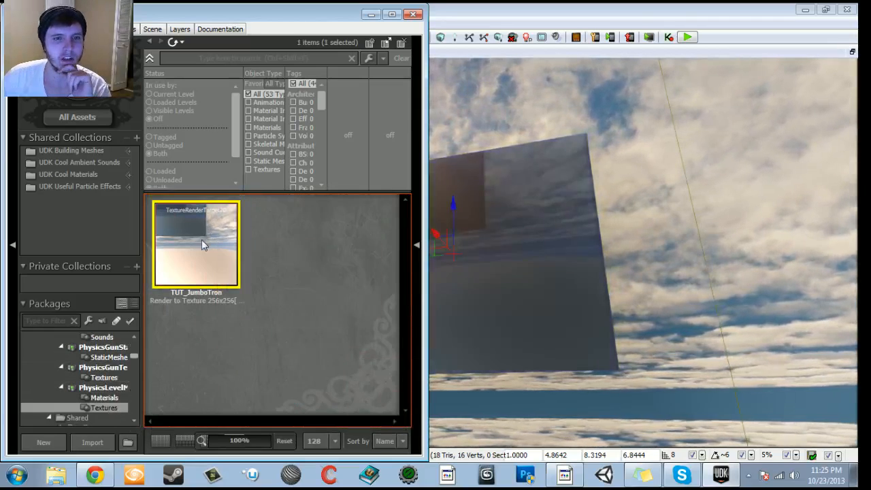
double_click(197, 245)
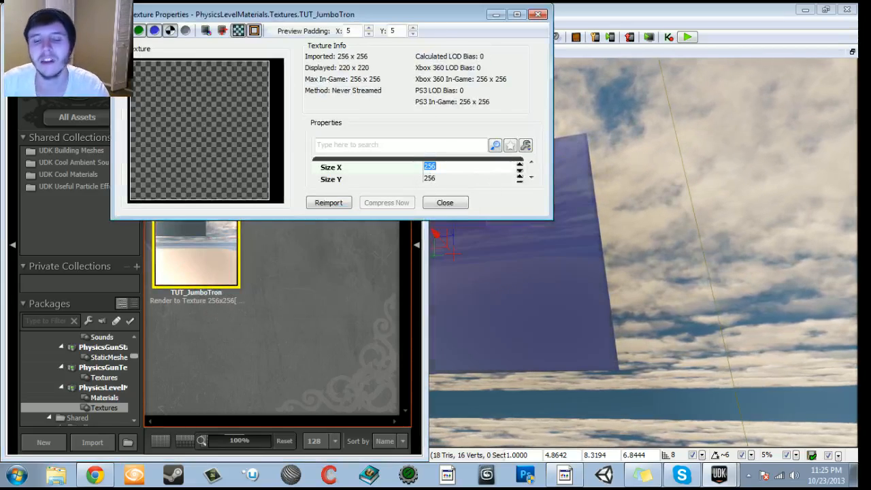
type("512")
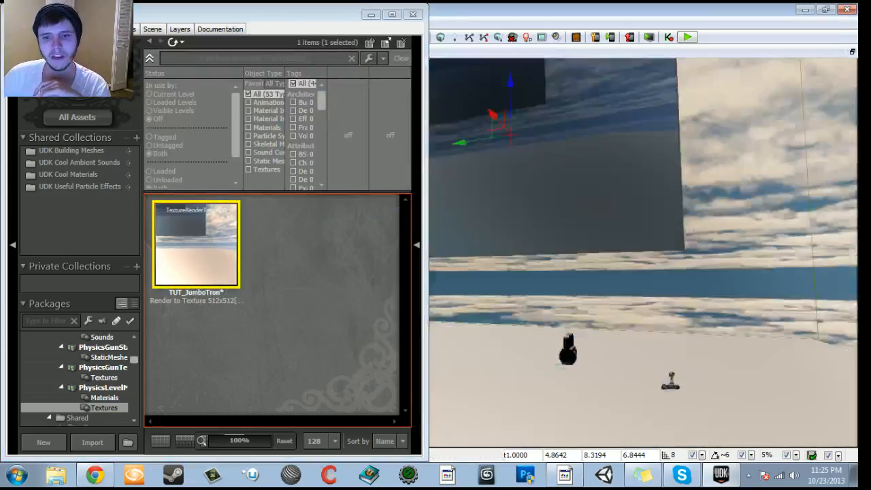
left_click(687, 36)
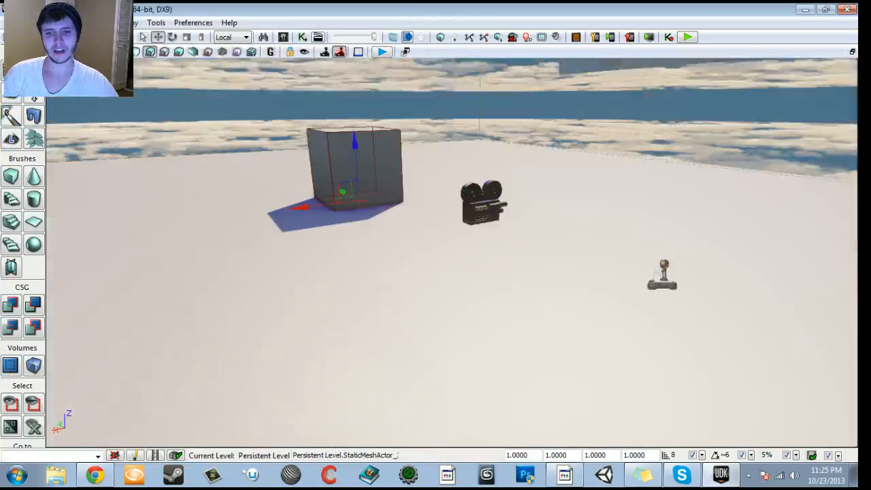
Select the SceneCapture2DActor camera icon in the perspective viewport.
left_click(483, 201)
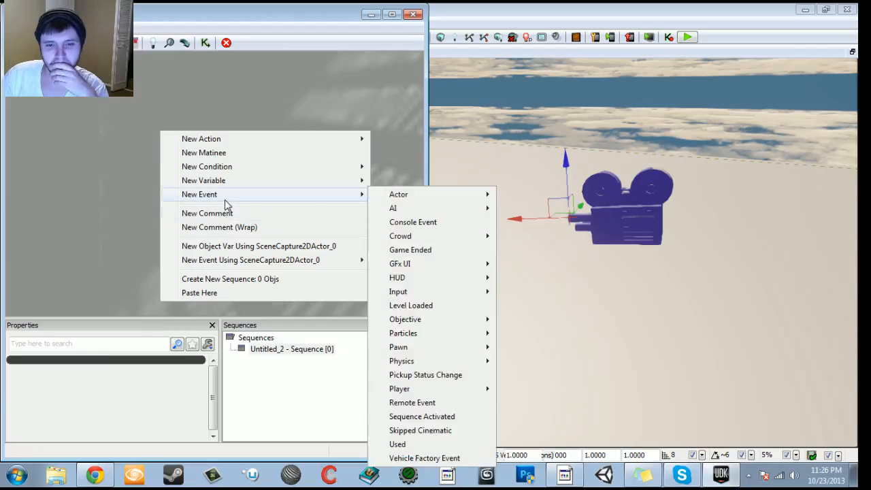
mouse_move(400, 389)
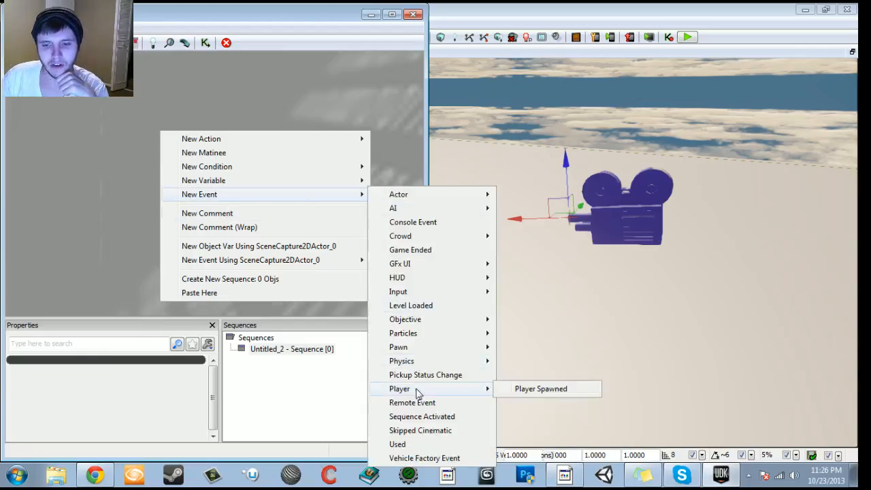
Add a Player Spawned event with unlimited trigger count and an Attach to Actor action.
left_click(540, 389)
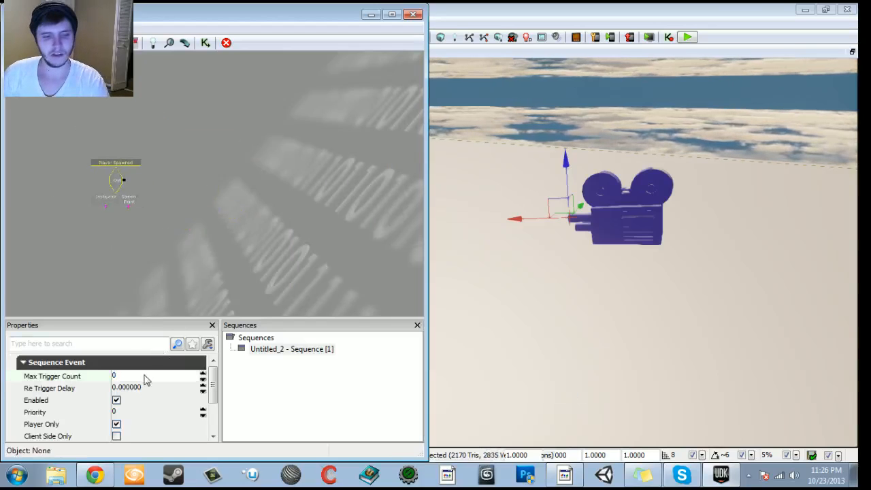
left_click(157, 376)
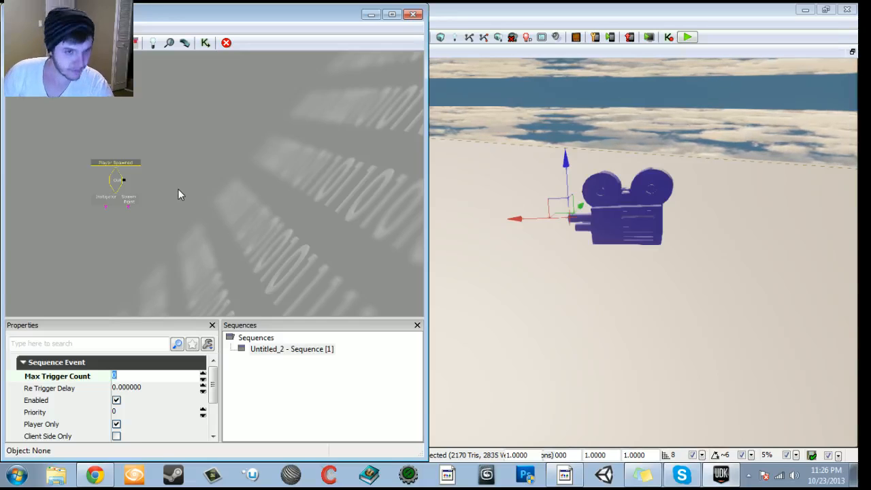
right_click(188, 179)
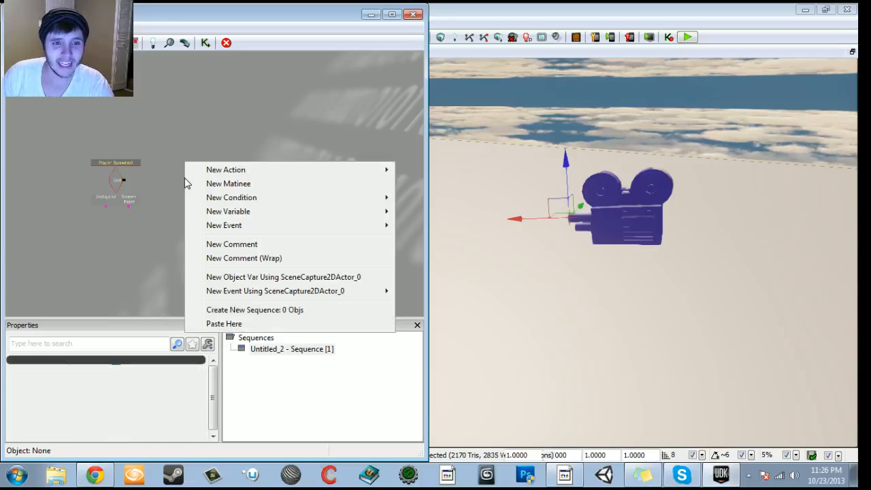
mouse_move(229, 169)
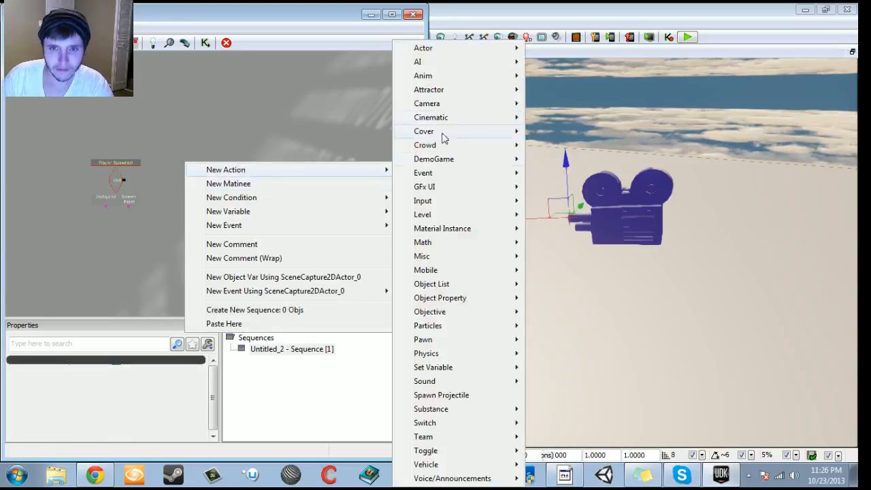
mouse_move(422, 48)
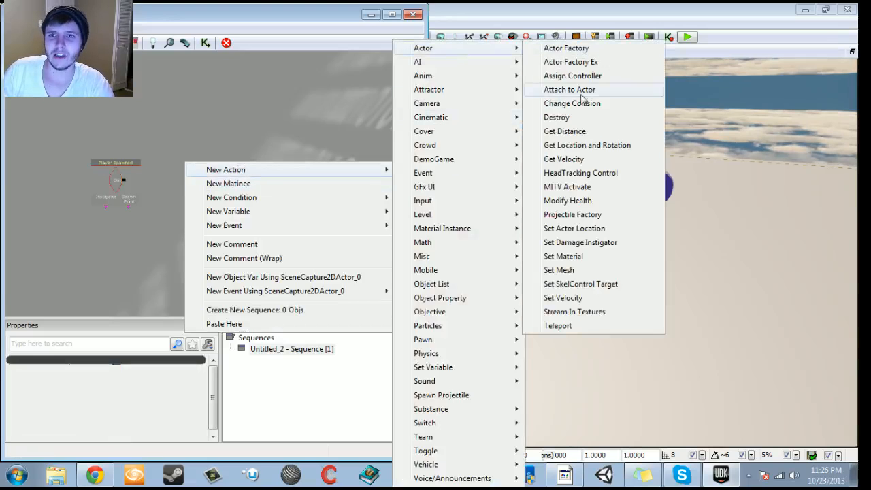
left_click(569, 90)
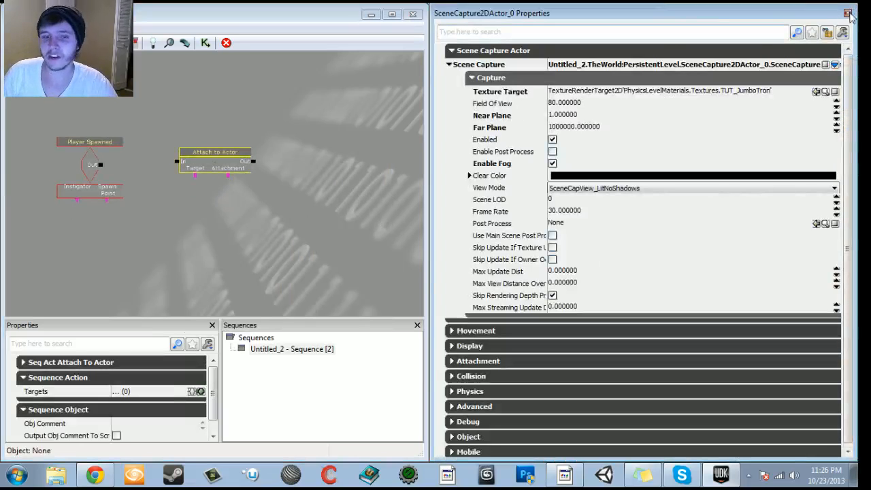
Set SceneCapture2DActor_0 as the Attachment and link an All Players variable to Target.
right_click(215, 164)
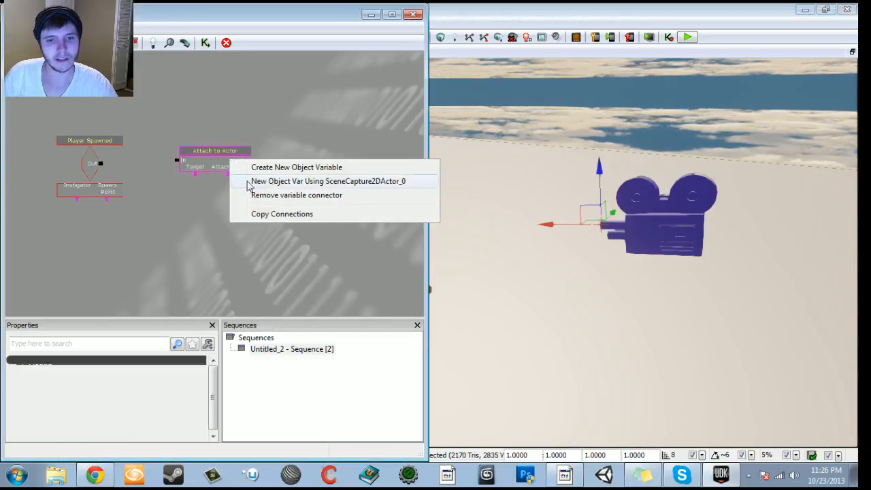
left_click(327, 179)
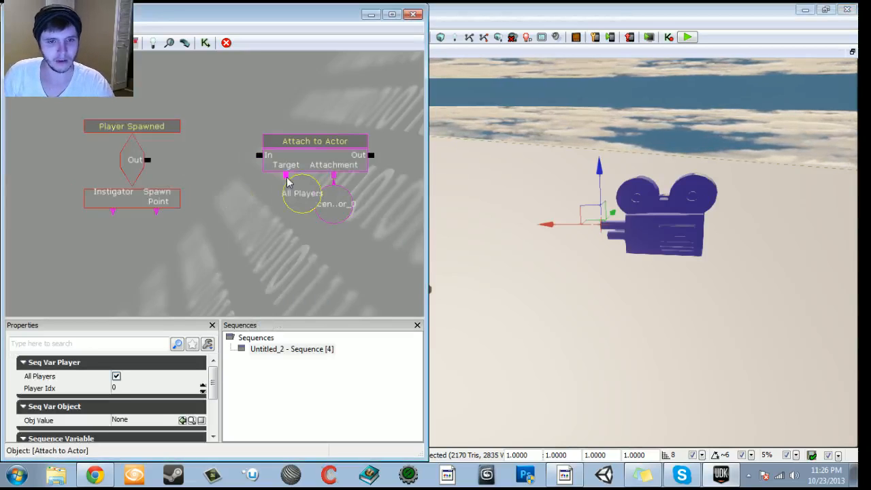
left_click(116, 376)
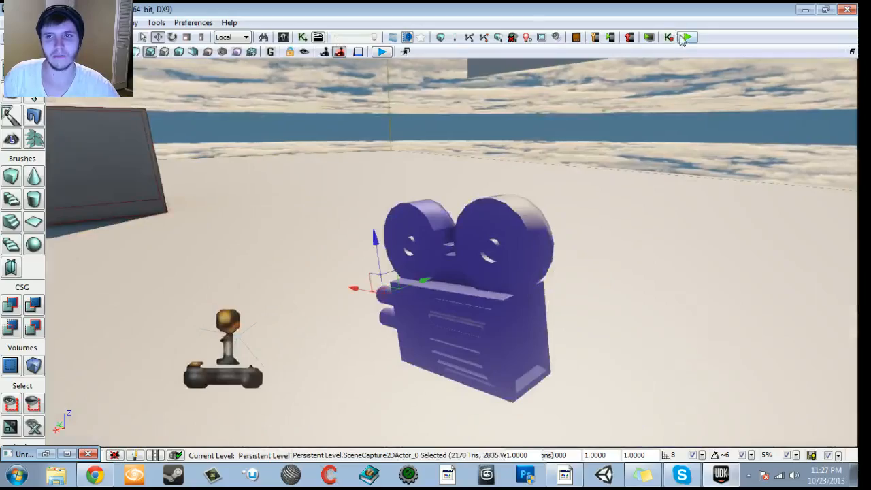
Launch the level in the editor's play preview to test the jumbotron.
left_click(687, 38)
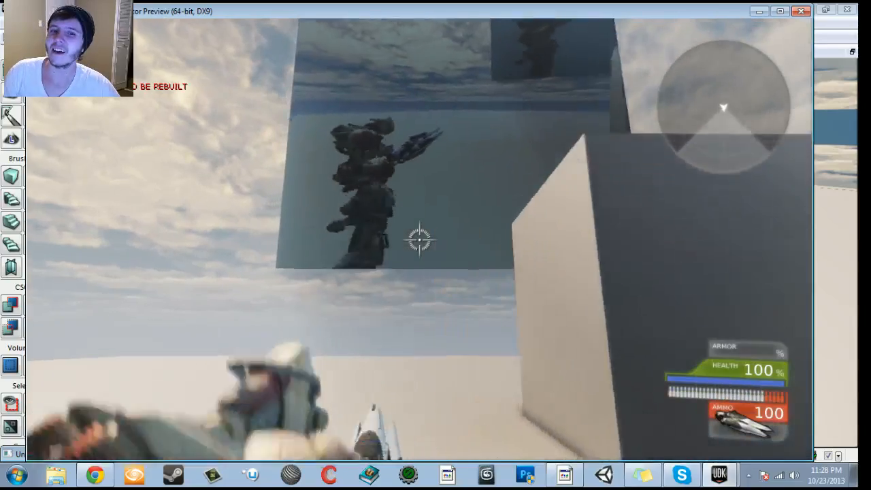
mouse_move(420, 238)
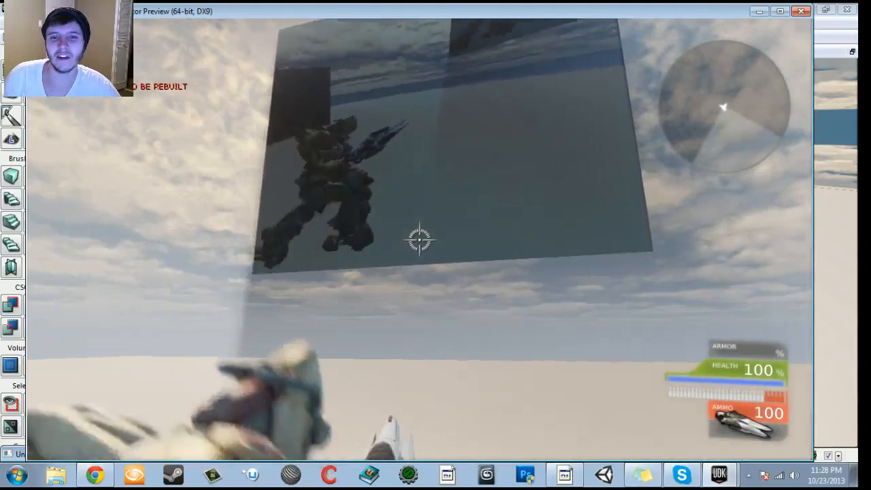
mouse_move(419, 238)
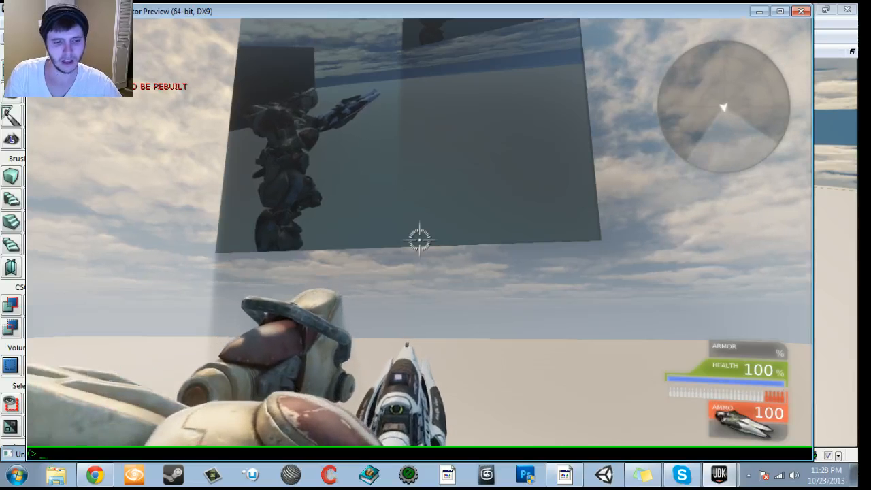
Switch to third-person with the behindview console command and walk before the jumbotron.
type("behindview")
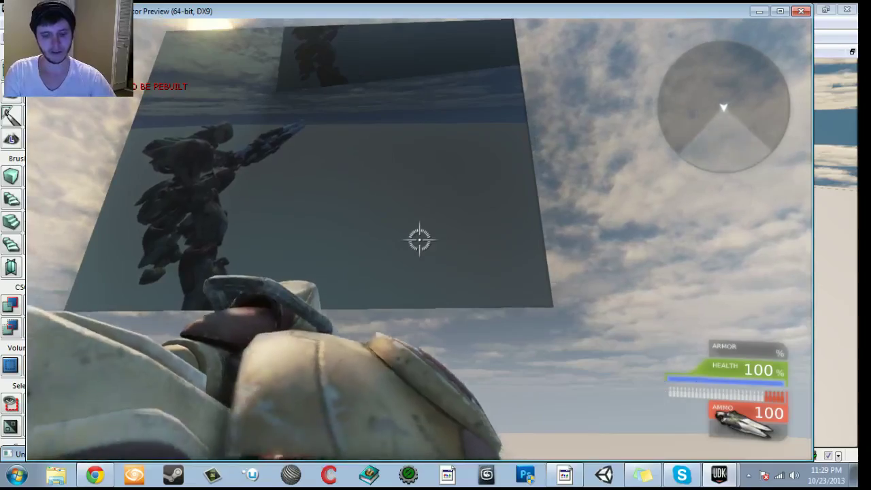
mouse_move(419, 238)
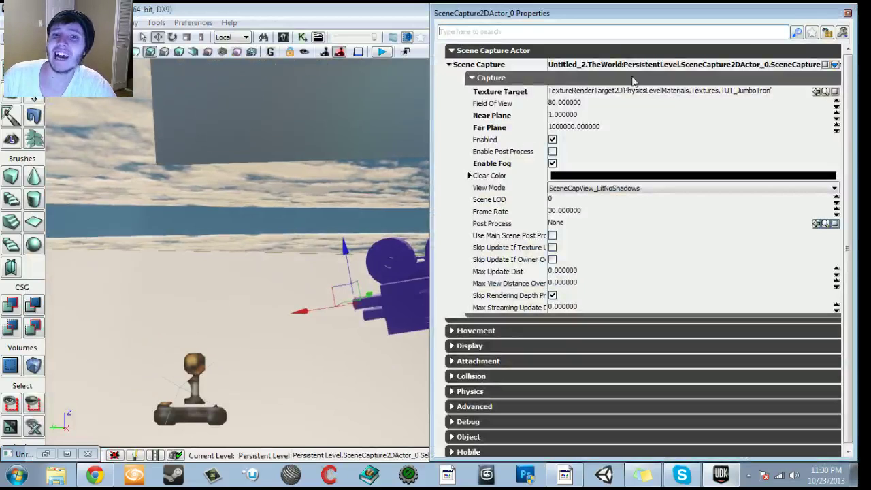
Review the SceneCapture2DActor settings and class, then close the Actor Classes window.
left_click(847, 14)
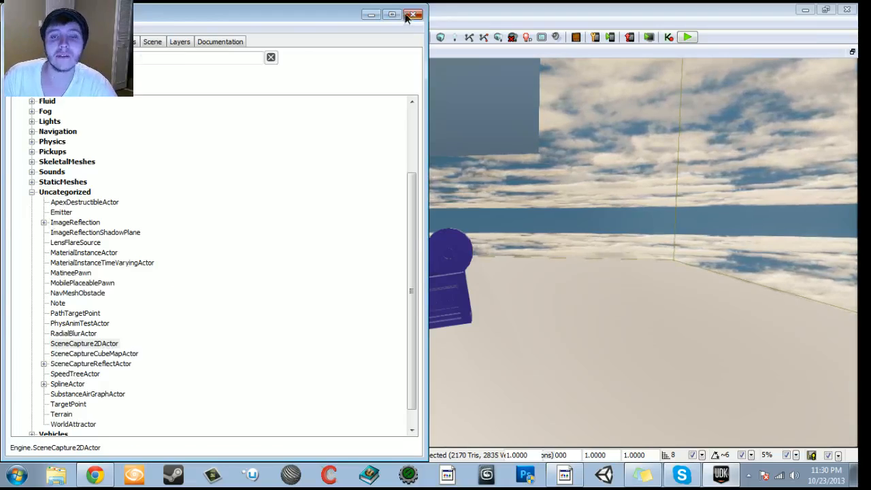
left_click(414, 13)
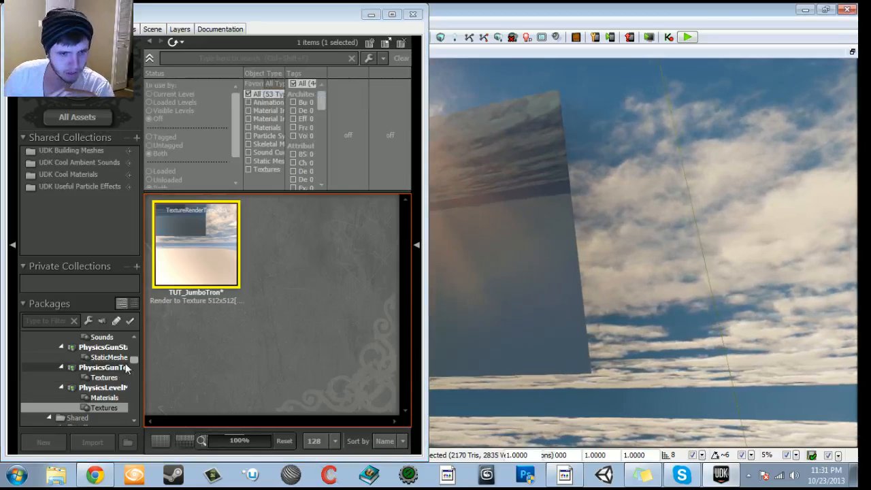
Inspect TUT_JumboTron's 512 by 512 render target properties, then close the property windows.
left_click(102, 347)
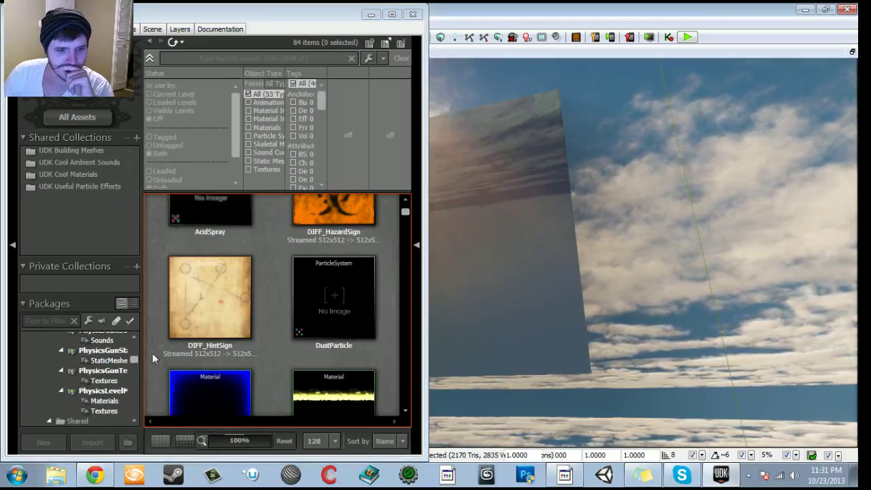
left_click(104, 411)
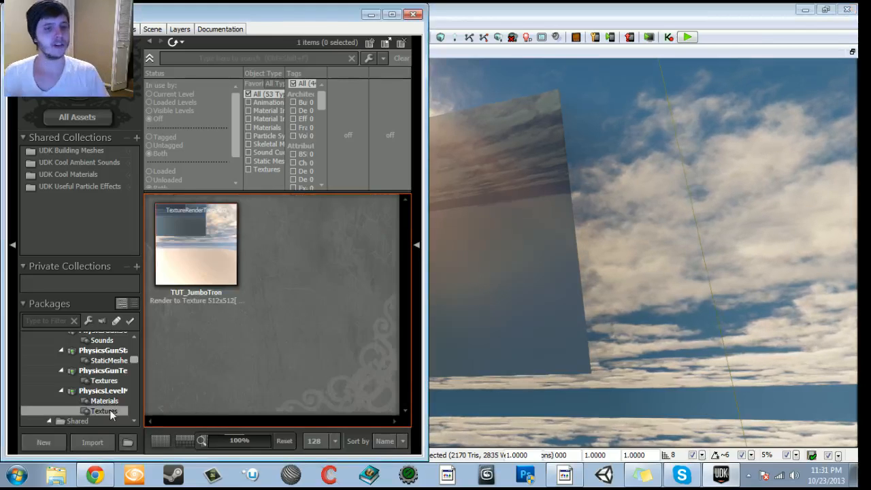
mouse_move(284, 324)
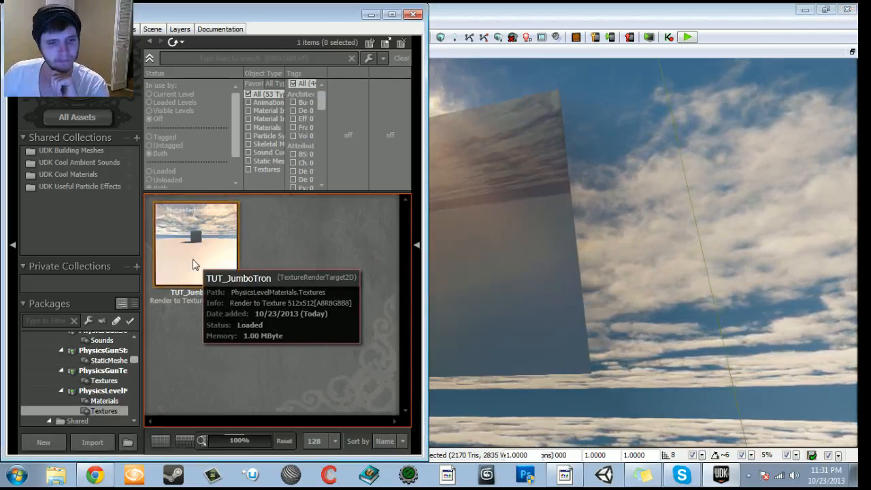
double_click(196, 245)
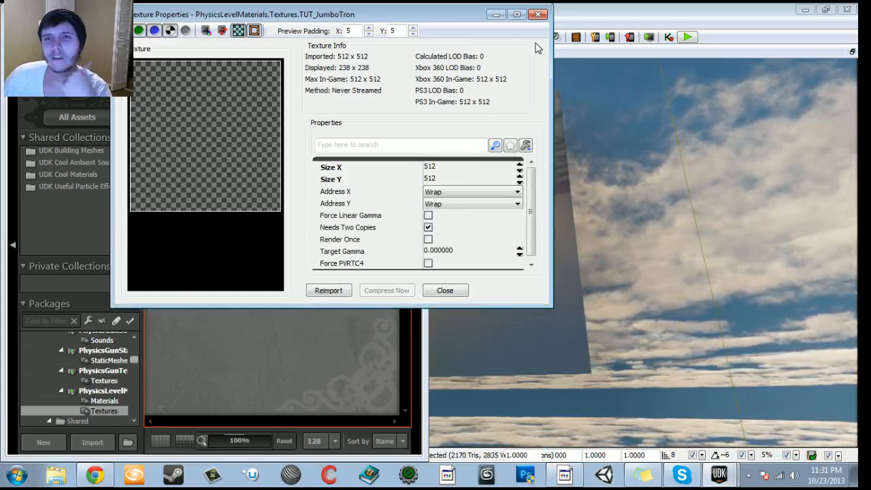
left_click(443, 289)
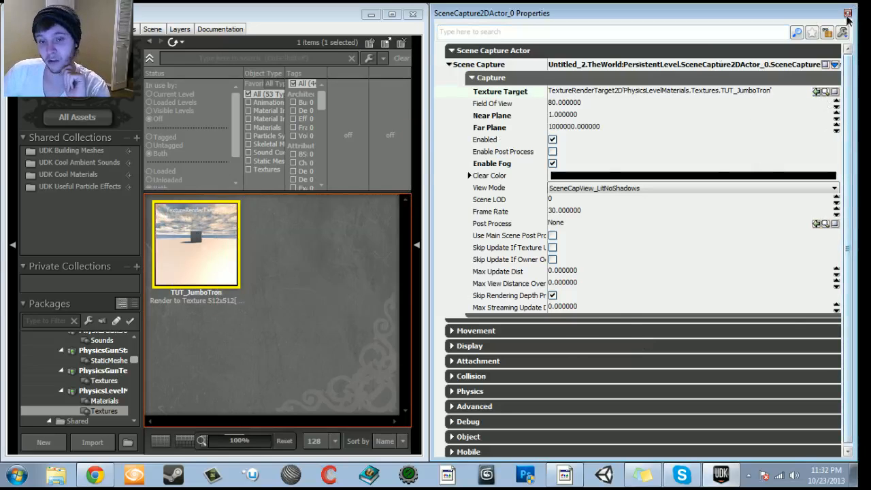
left_click(847, 14)
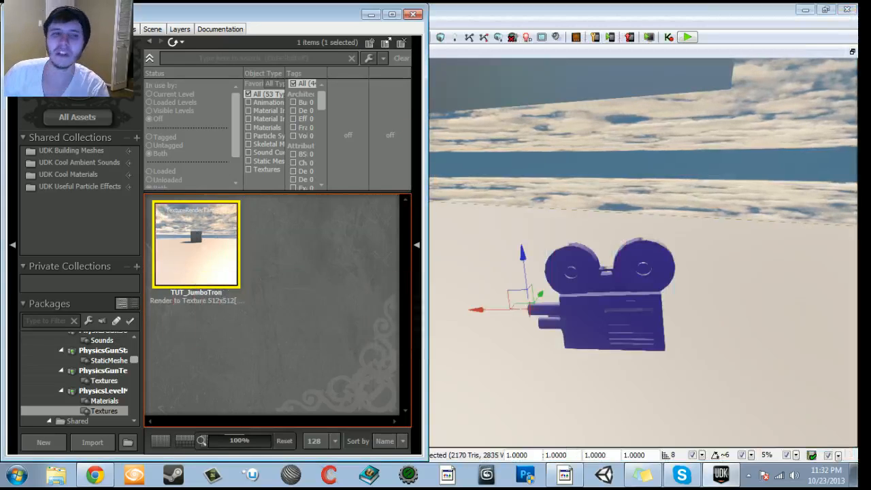
Locate MAT_JumboTron in the package Materials folder and open it in the Material Editor.
left_click(105, 400)
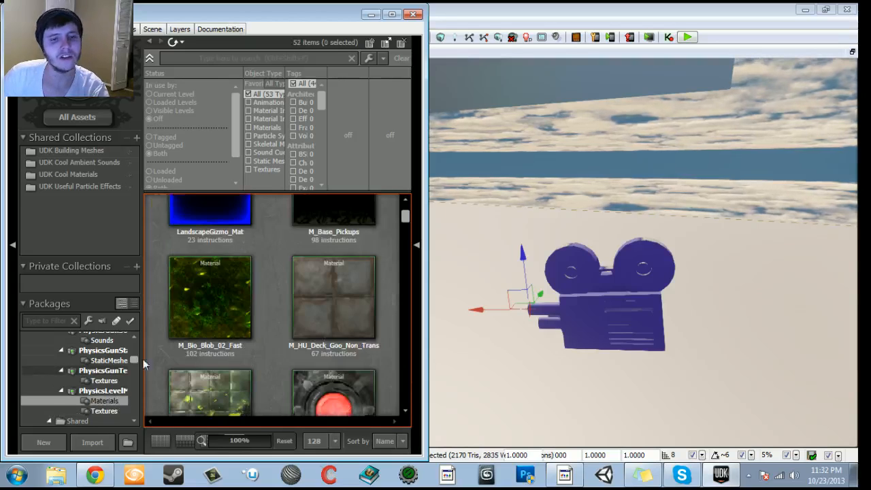
scroll("down", 3)
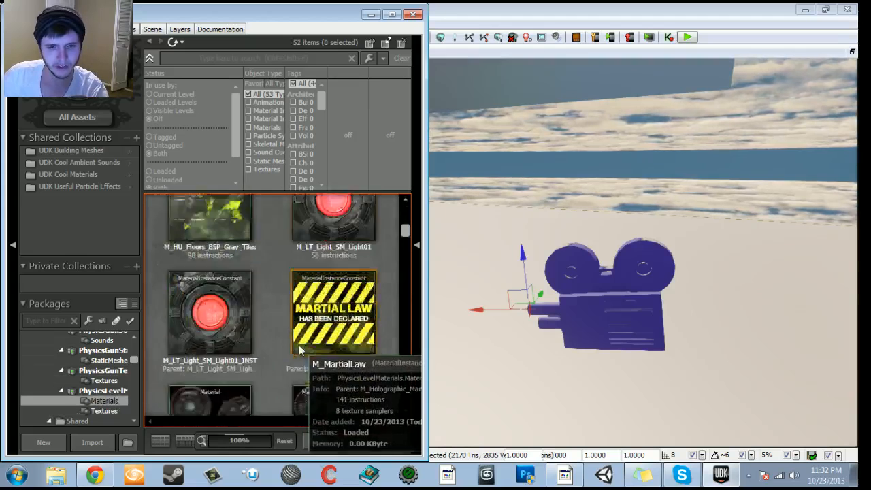
scroll("down", 3)
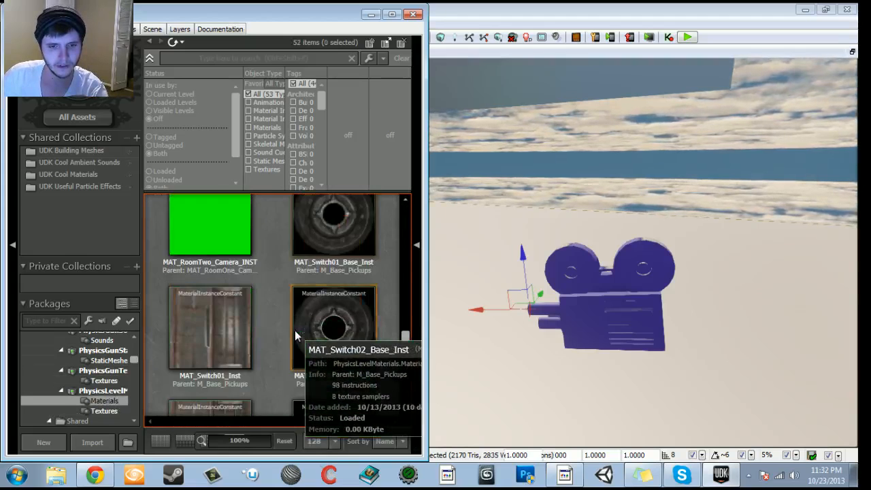
scroll("down", 3)
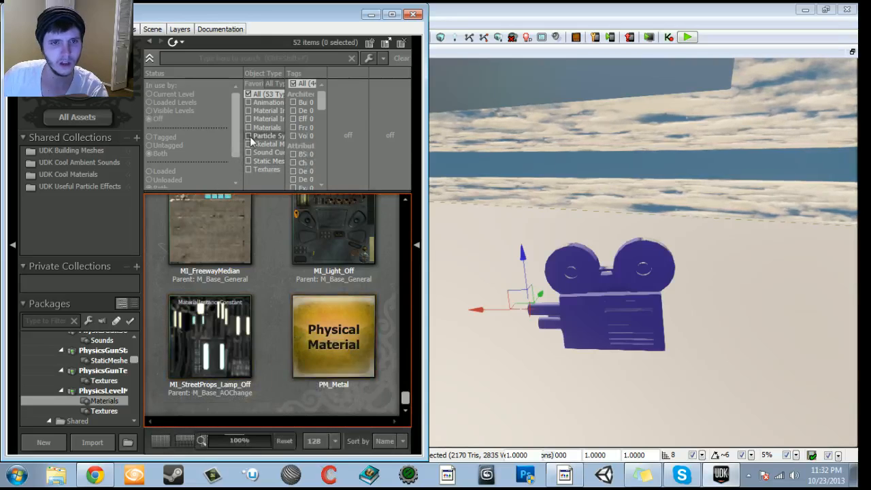
left_click(249, 128)
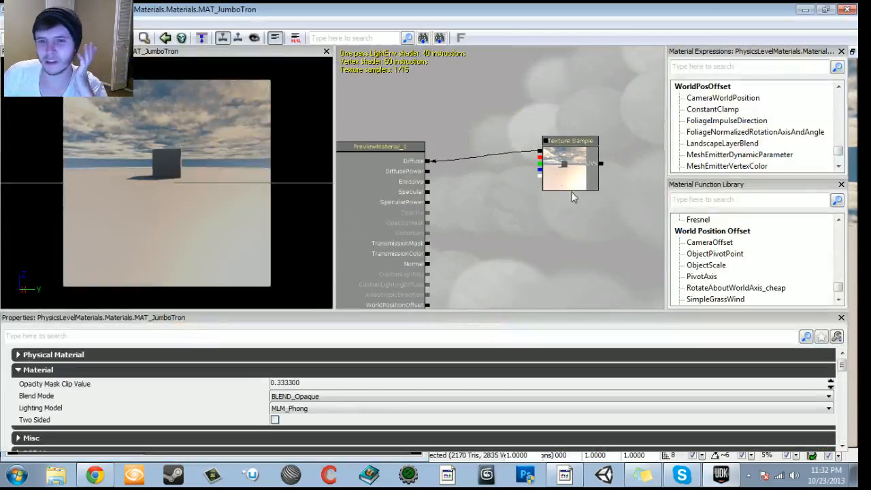
left_click(570, 164)
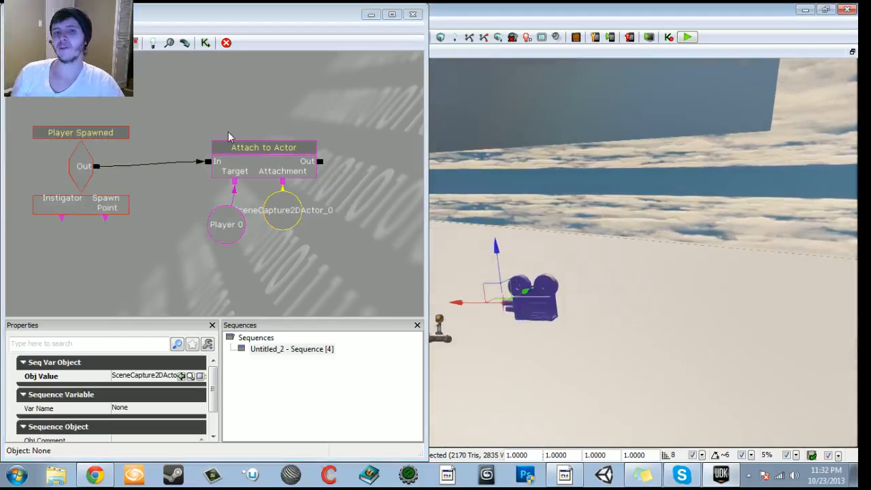
mouse_move(232, 256)
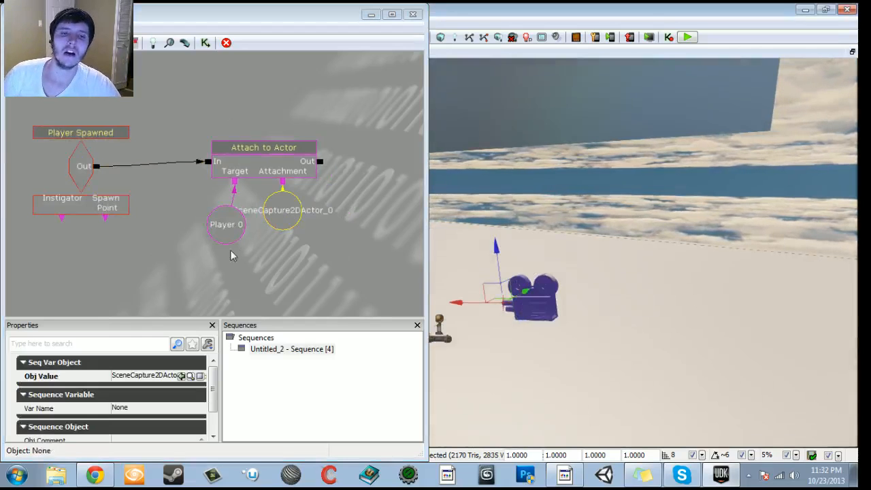
Inspect the Player 0 variable's properties, then close Kismet for the full level view.
left_click(226, 225)
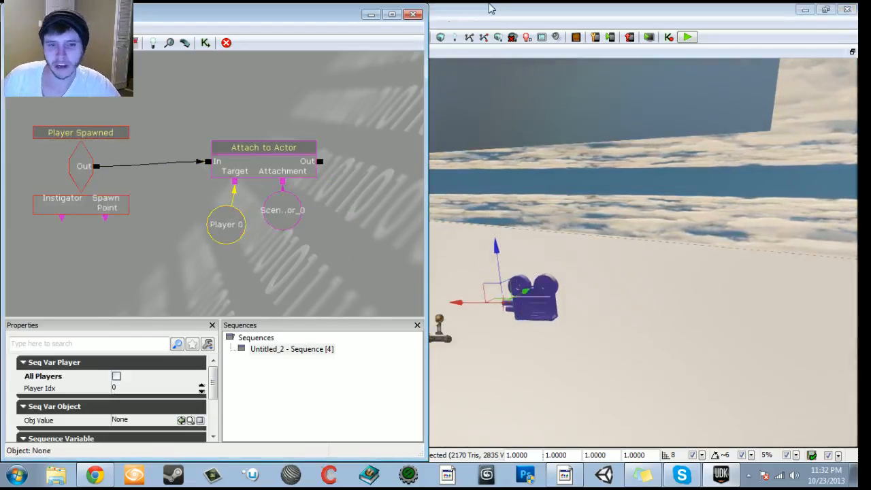
mouse_move(402, 34)
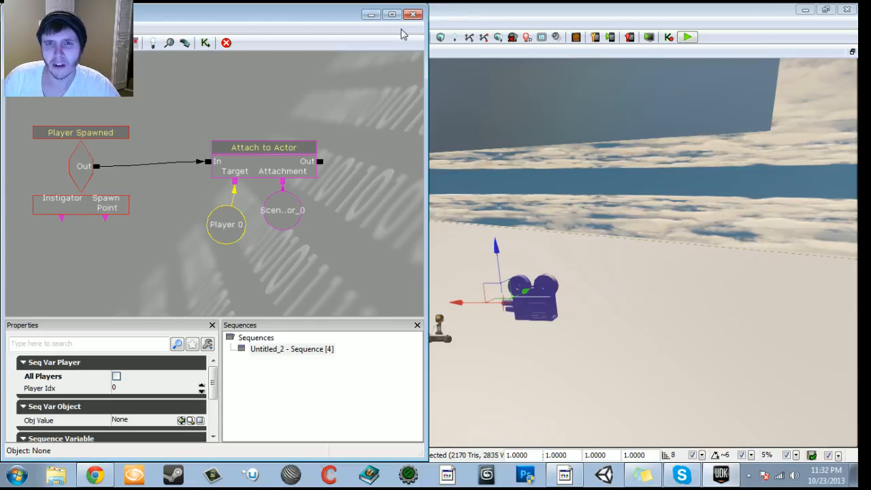
left_click(413, 14)
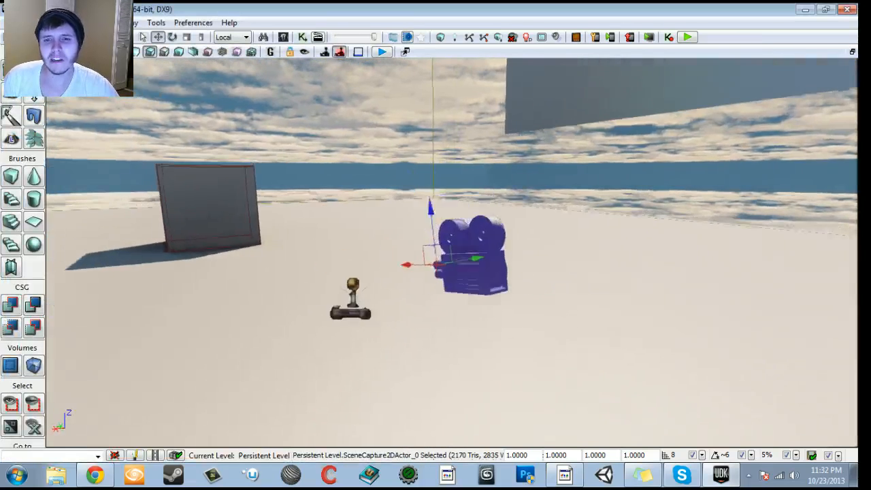